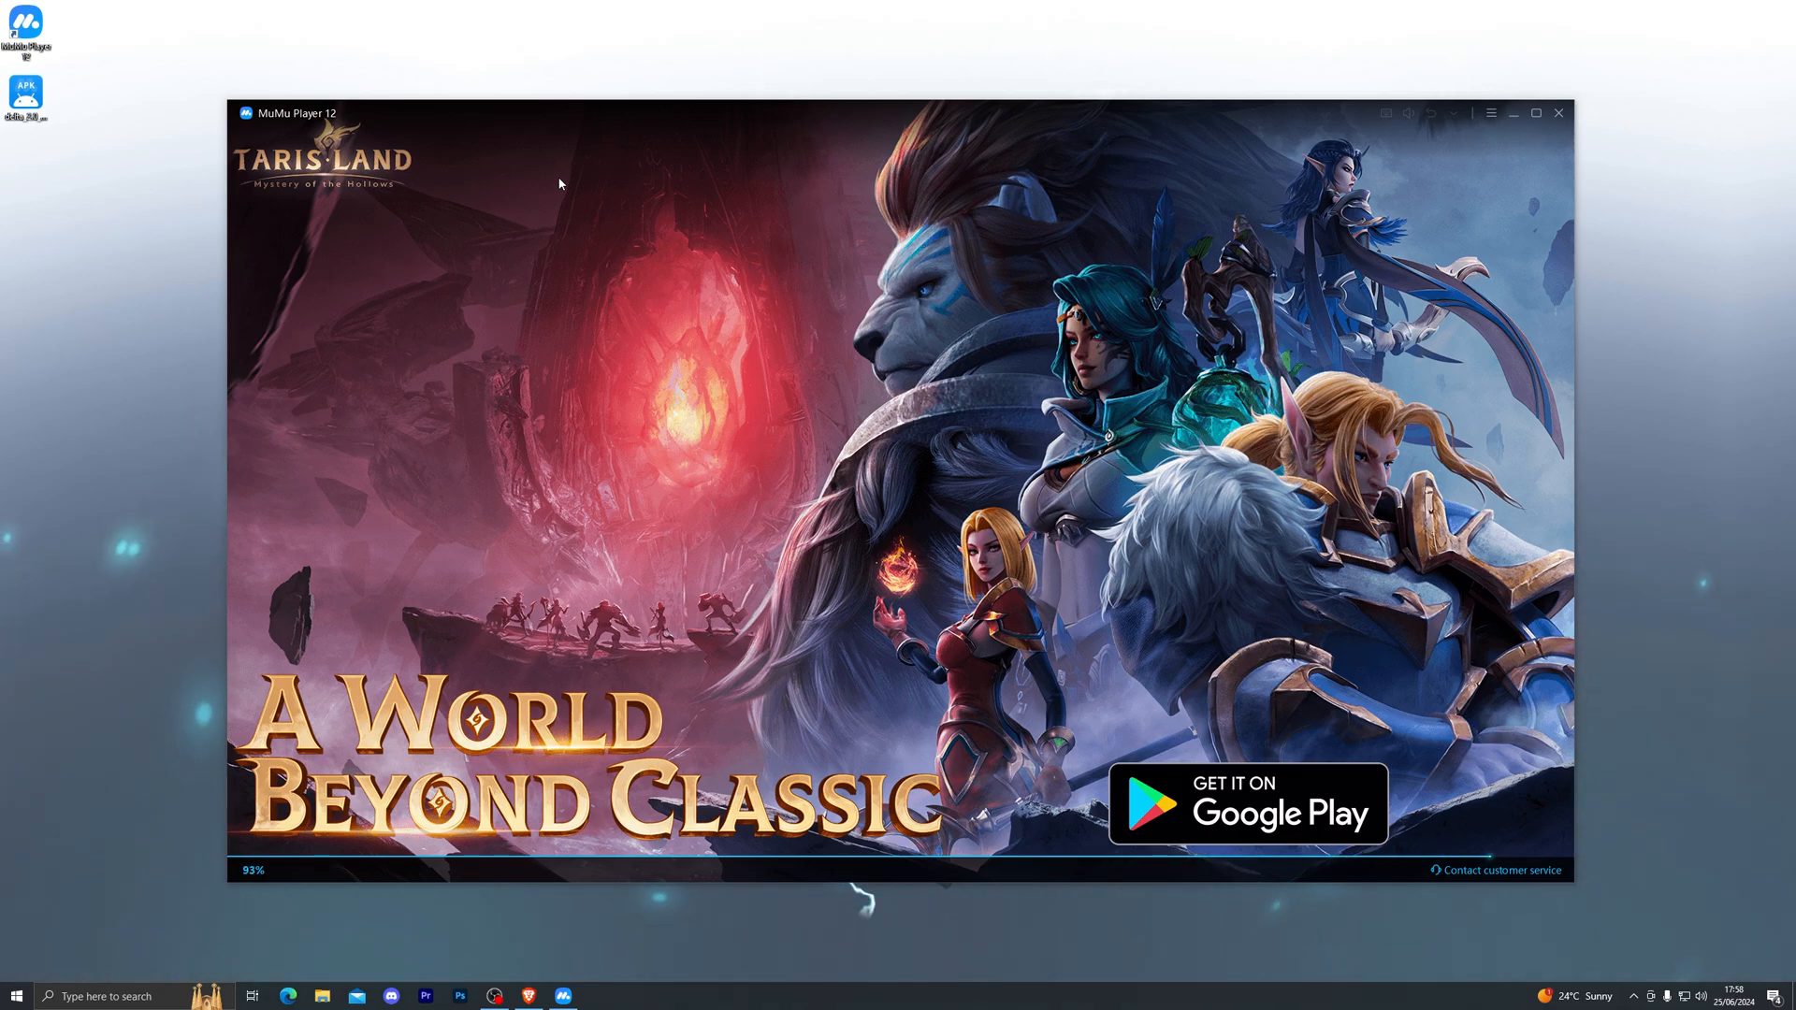
# Interact with the MuMu Player 12 window while its startup screen loads.
pyautogui.click(1558, 112)
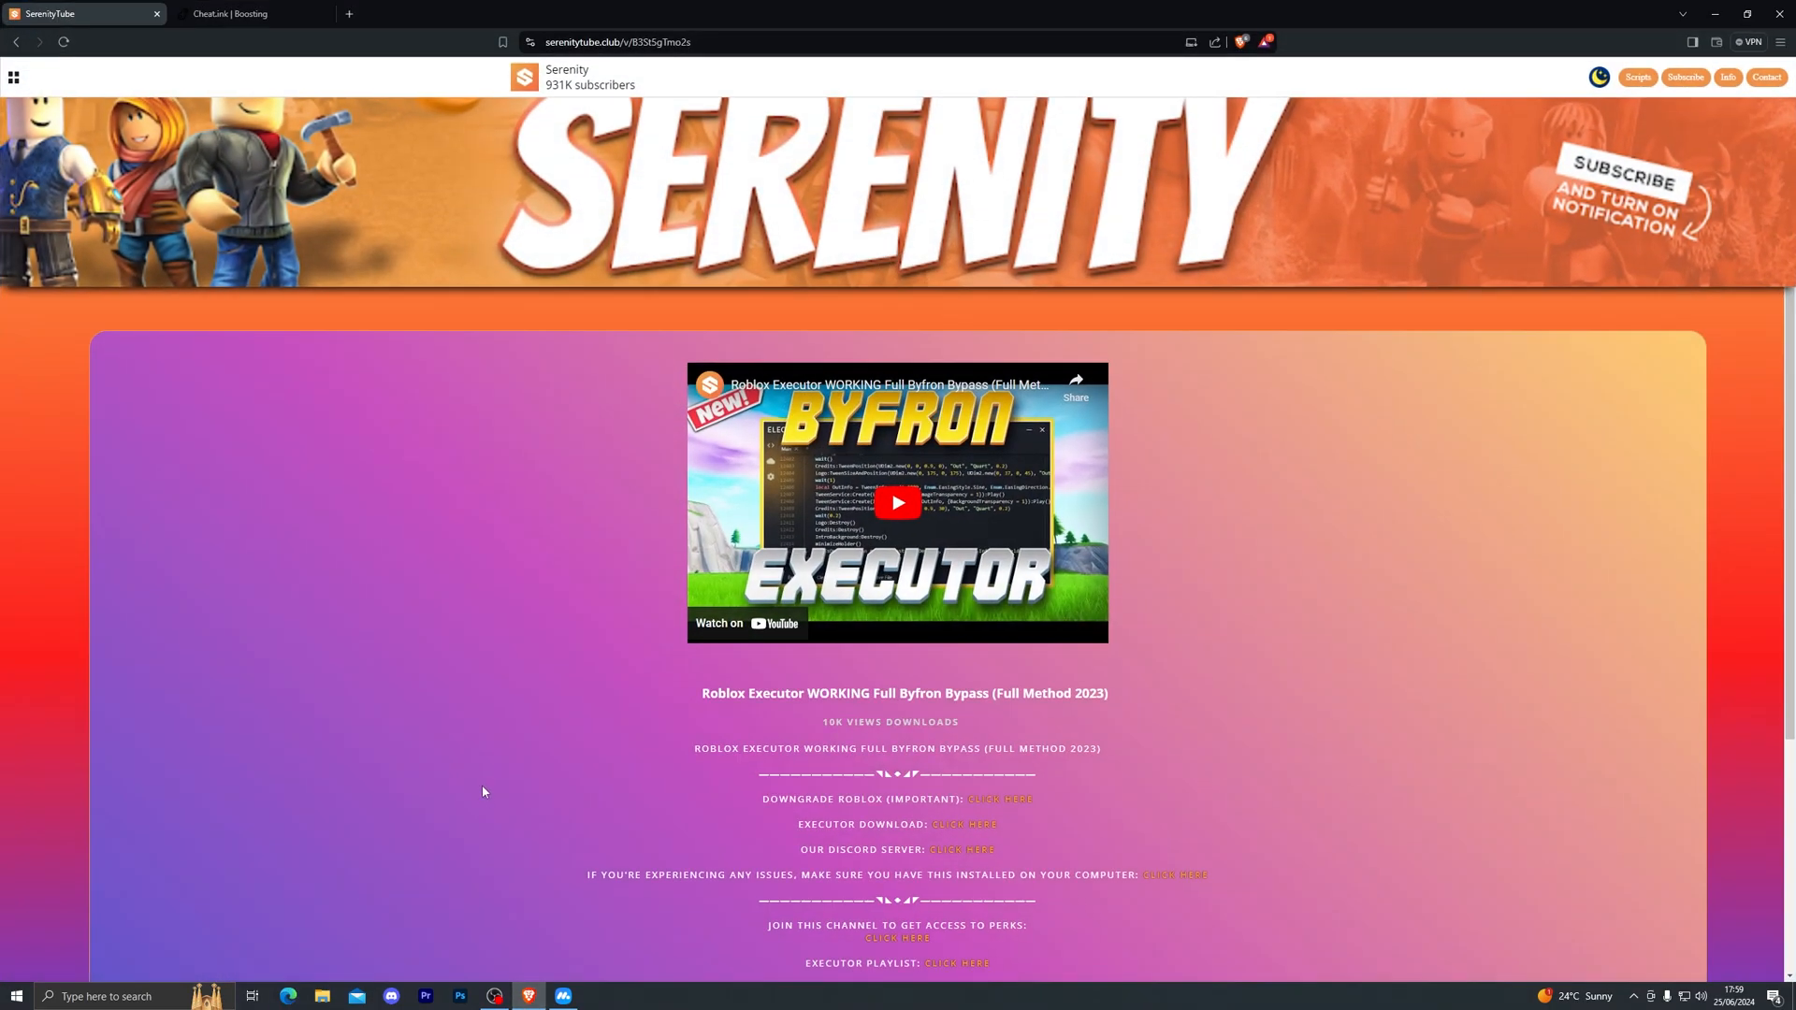
pyautogui.moveTo(446, 492)
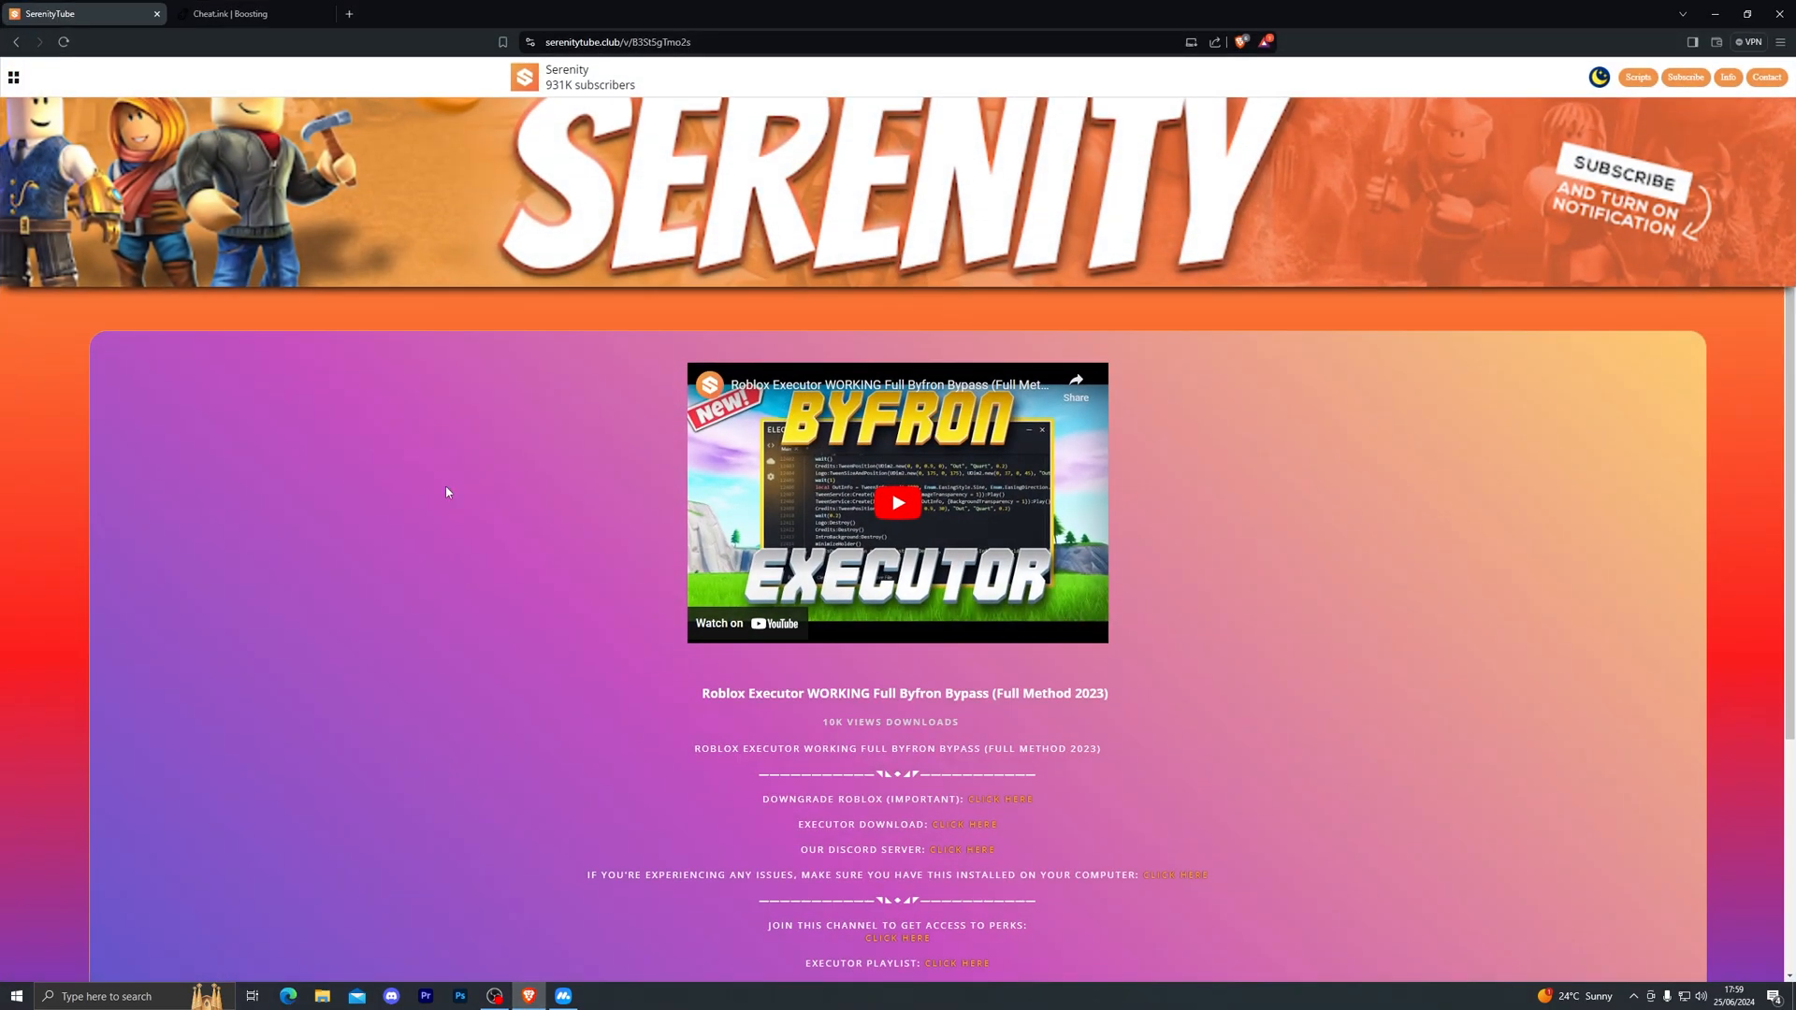
pyautogui.moveTo(636, 684)
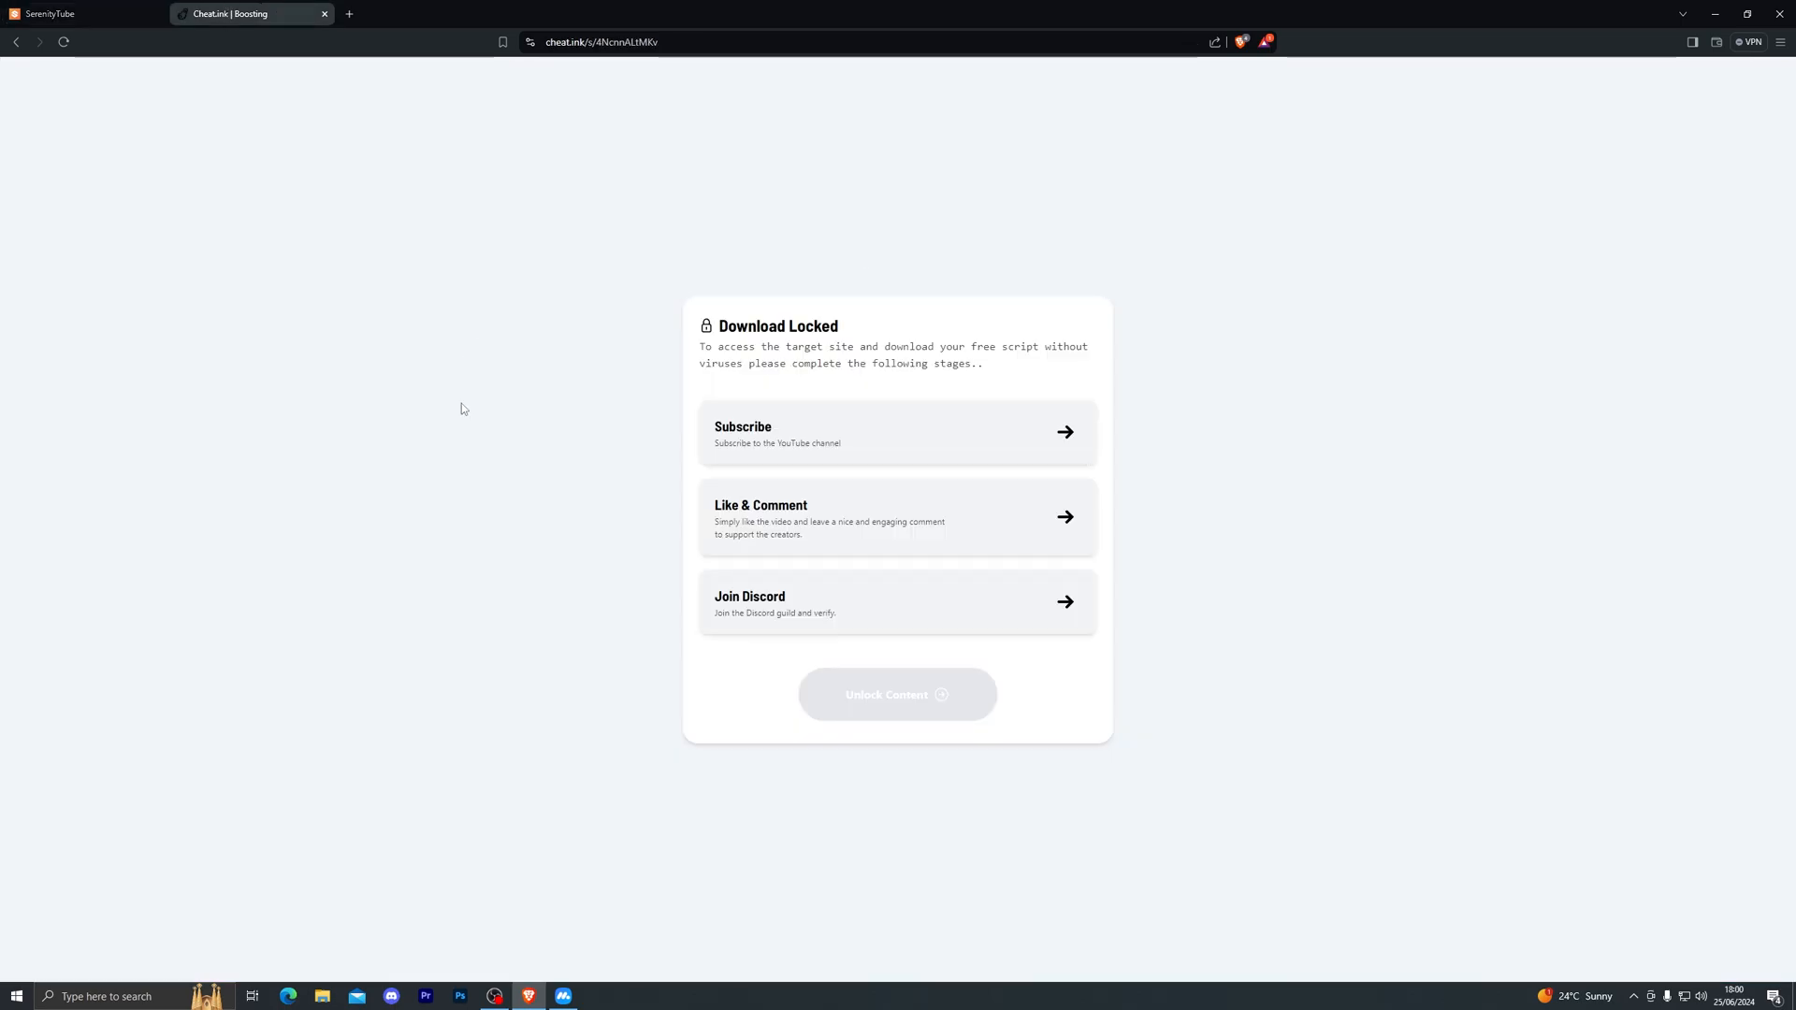
pyautogui.moveTo(465, 425)
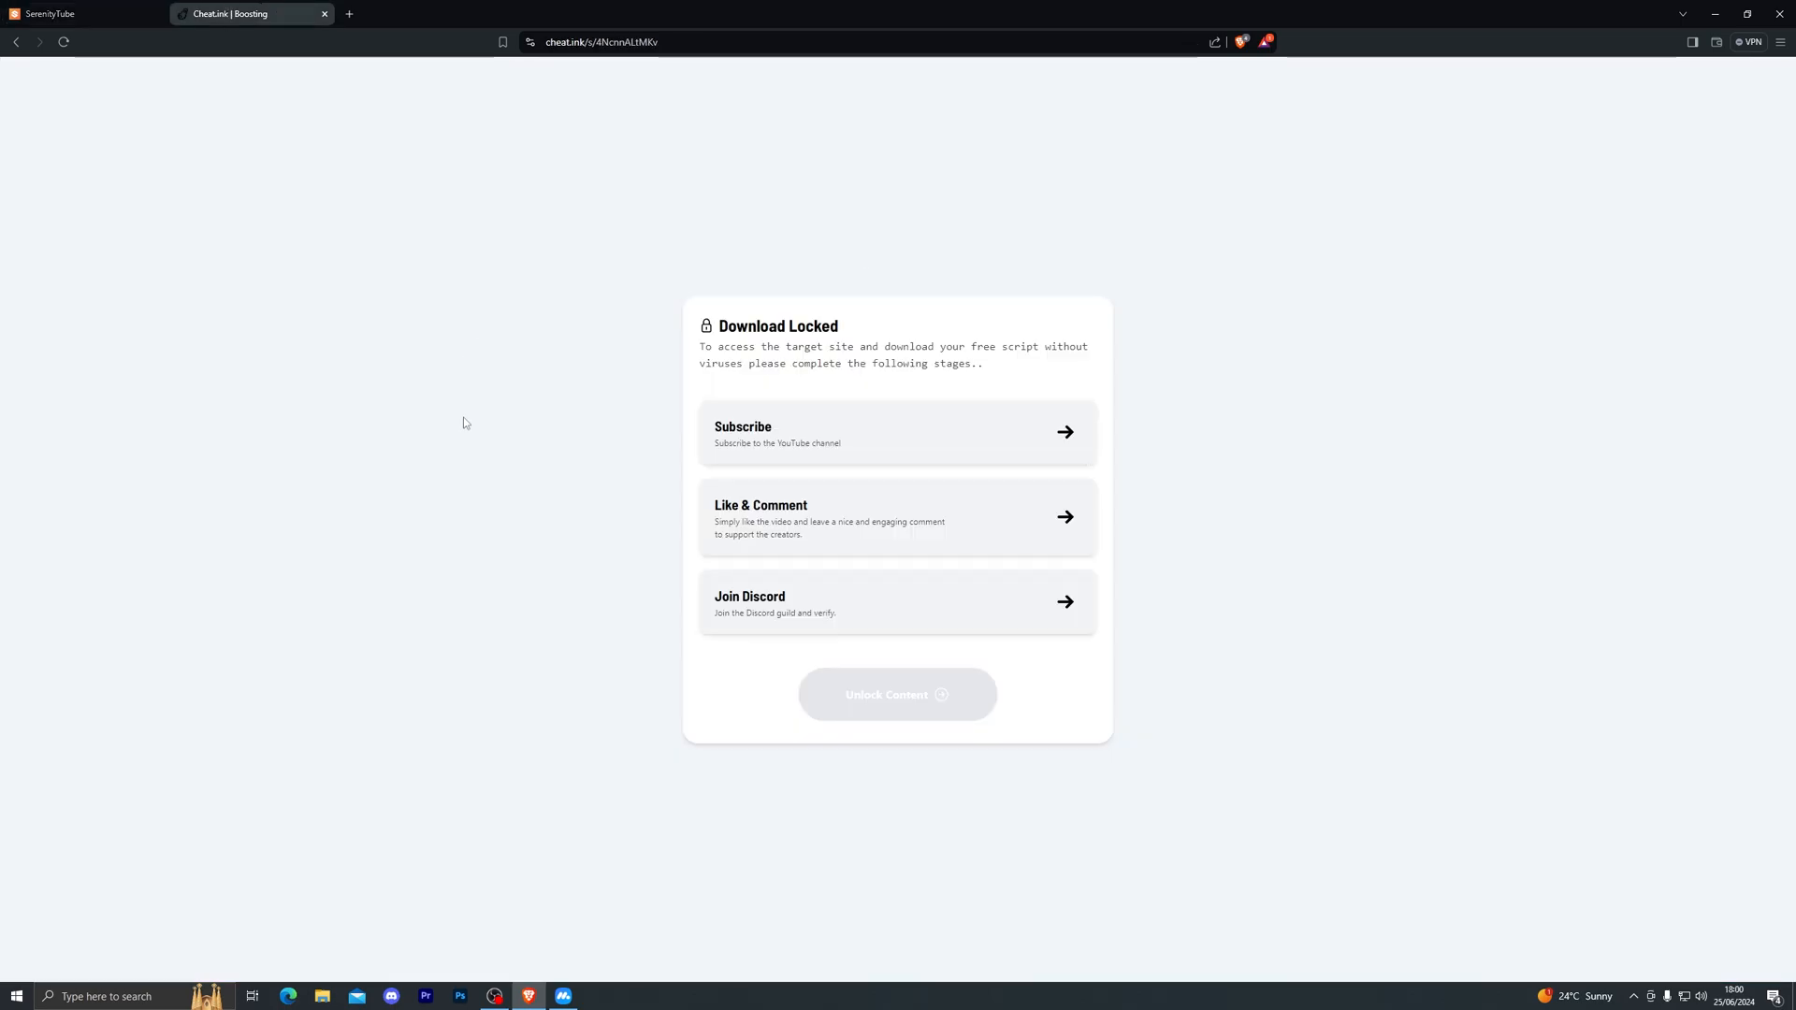
pyautogui.moveTo(905, 694)
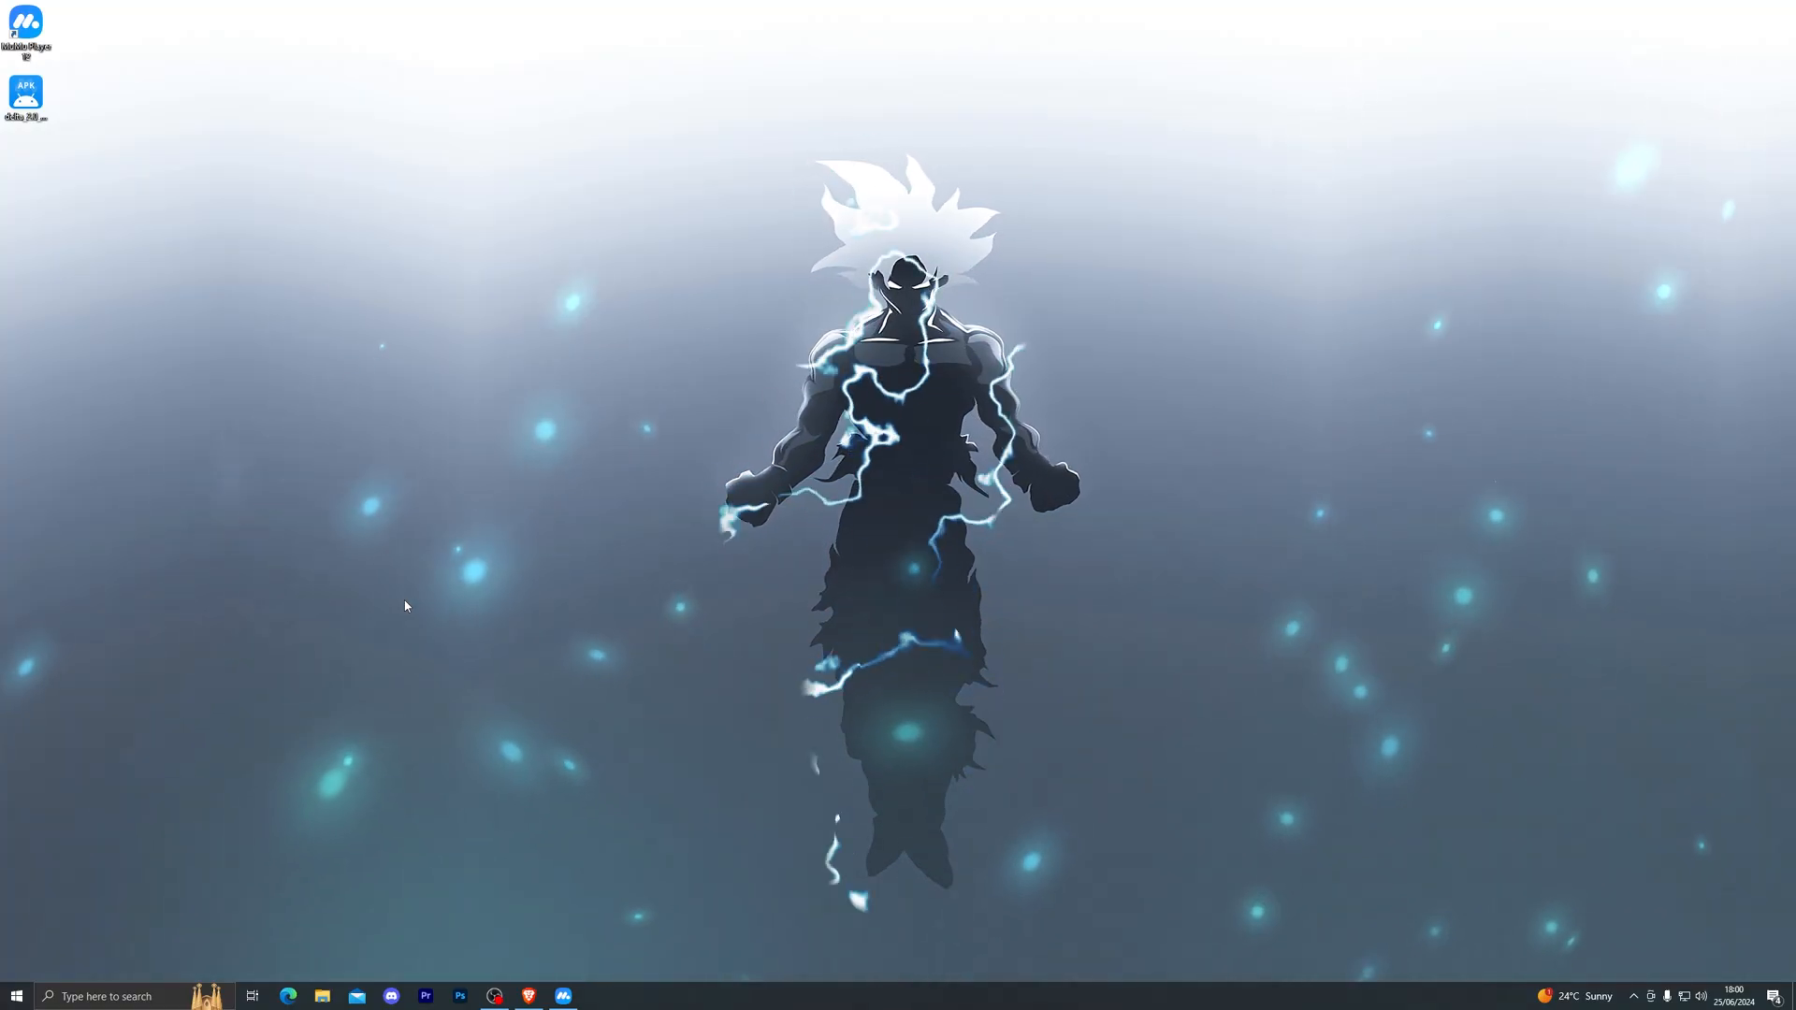
# Restore MuMu, close the Tarisland ad, drop the Roblox APK in to install it, and launch Roblox.
pyautogui.click(561, 995)
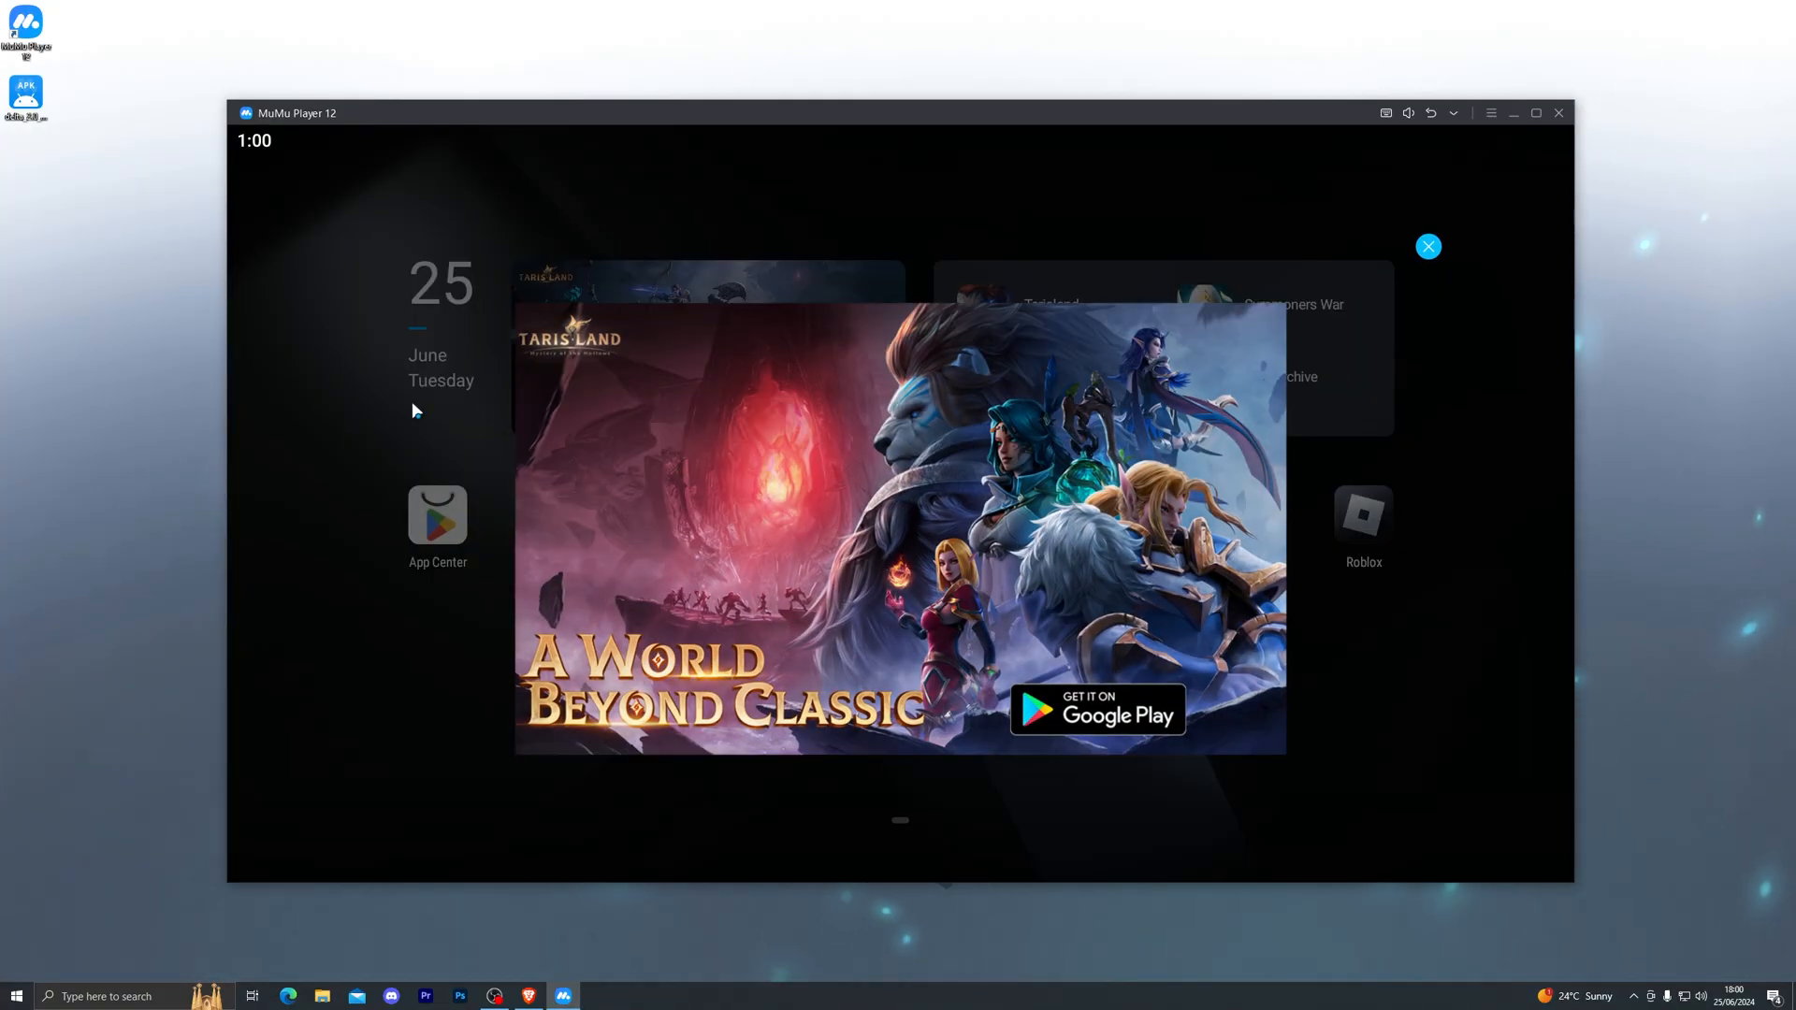
pyautogui.click(1427, 245)
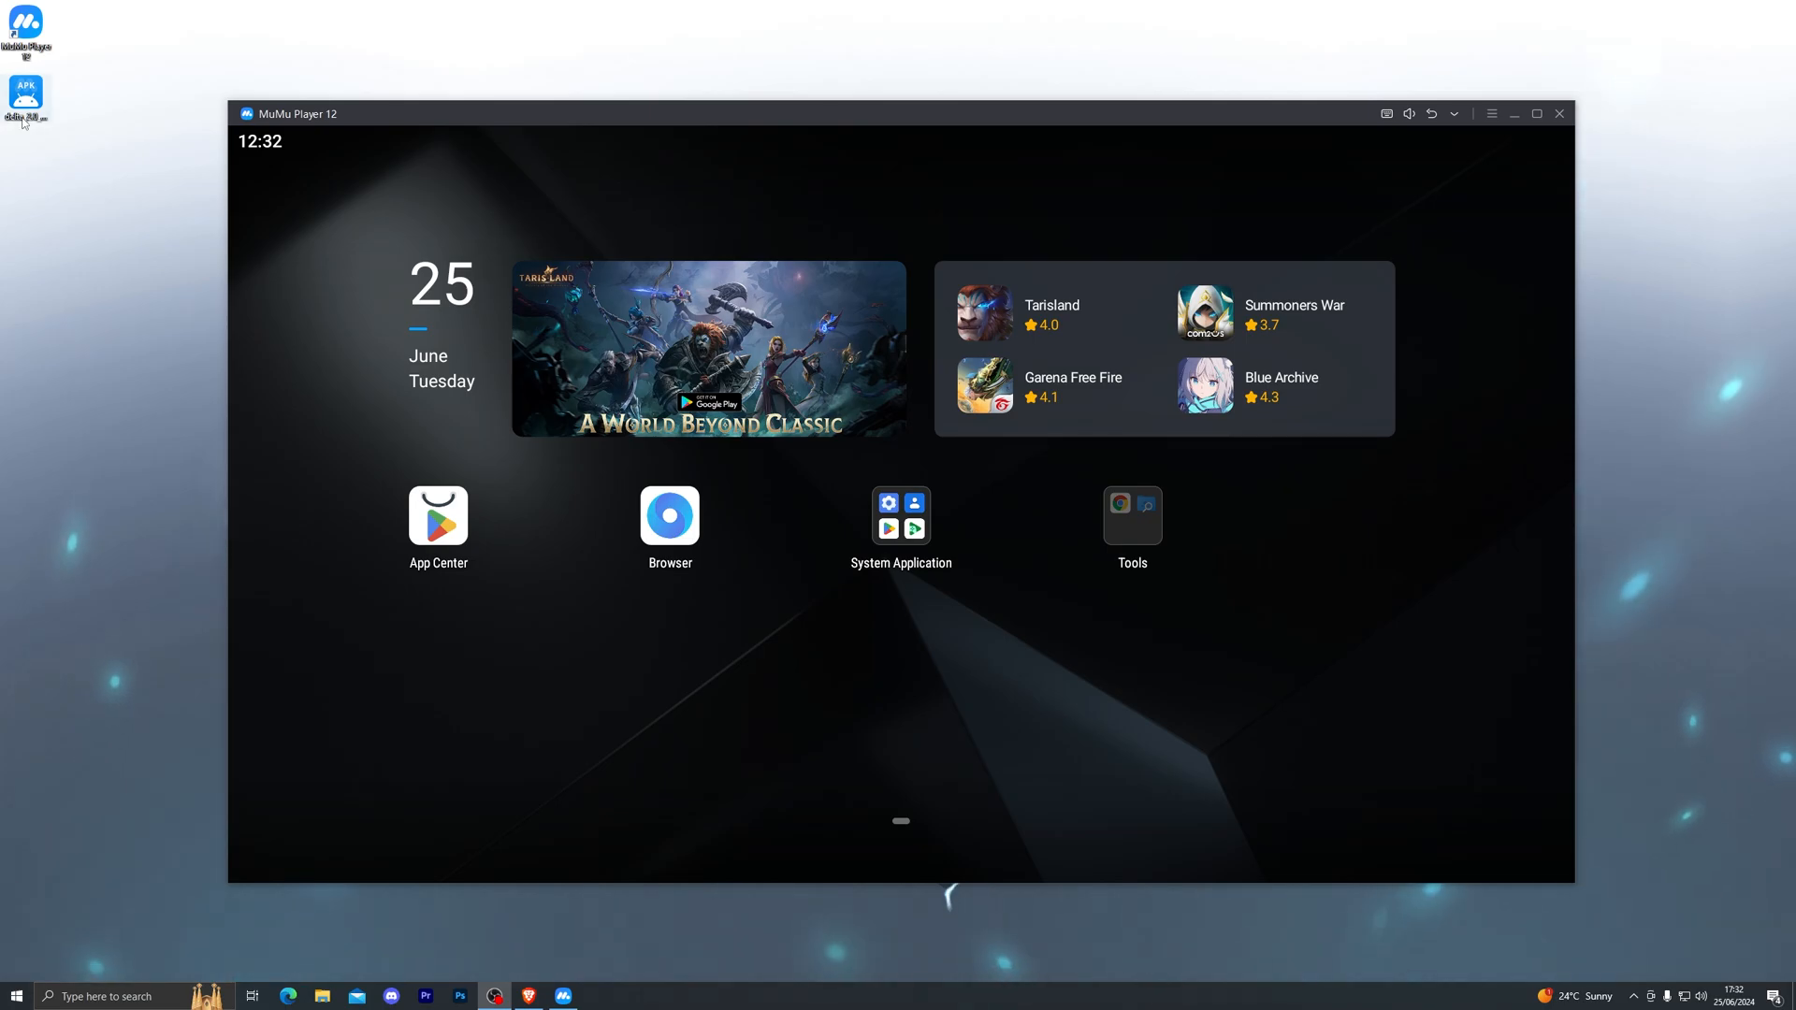
pyautogui.moveTo(24, 94); pyautogui.dragTo(894, 681)
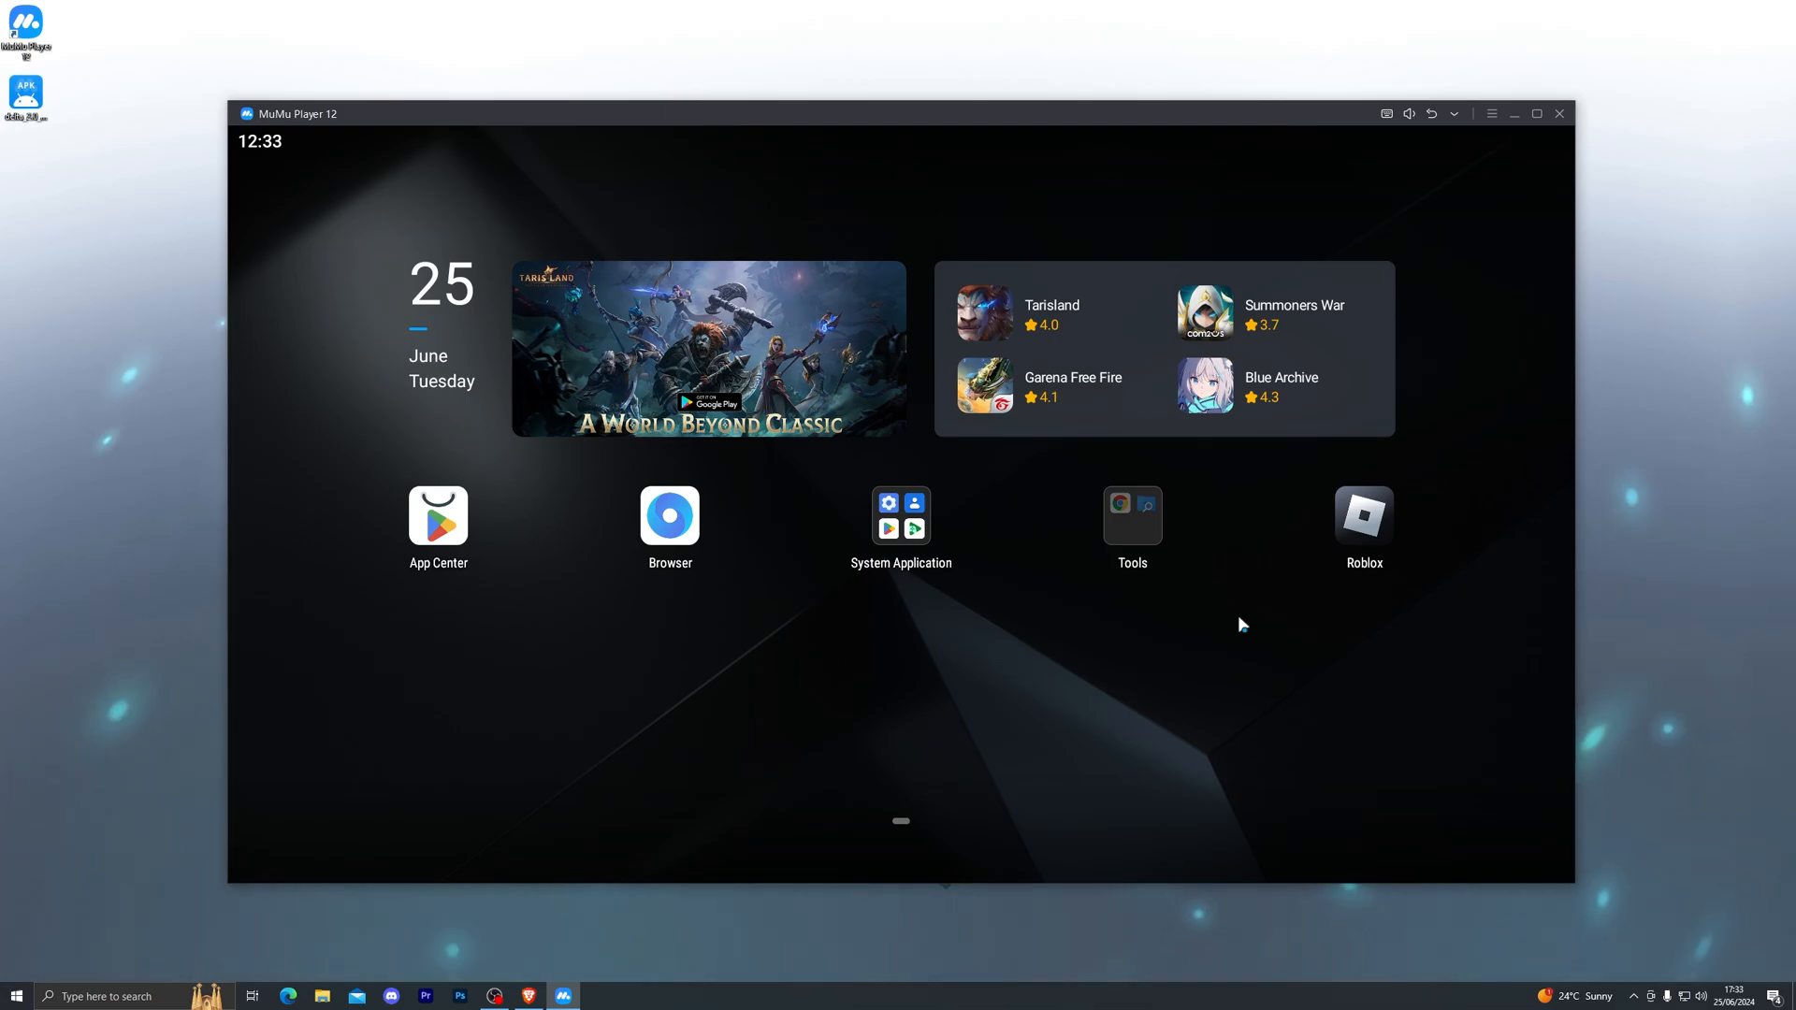
pyautogui.click(1363, 517)
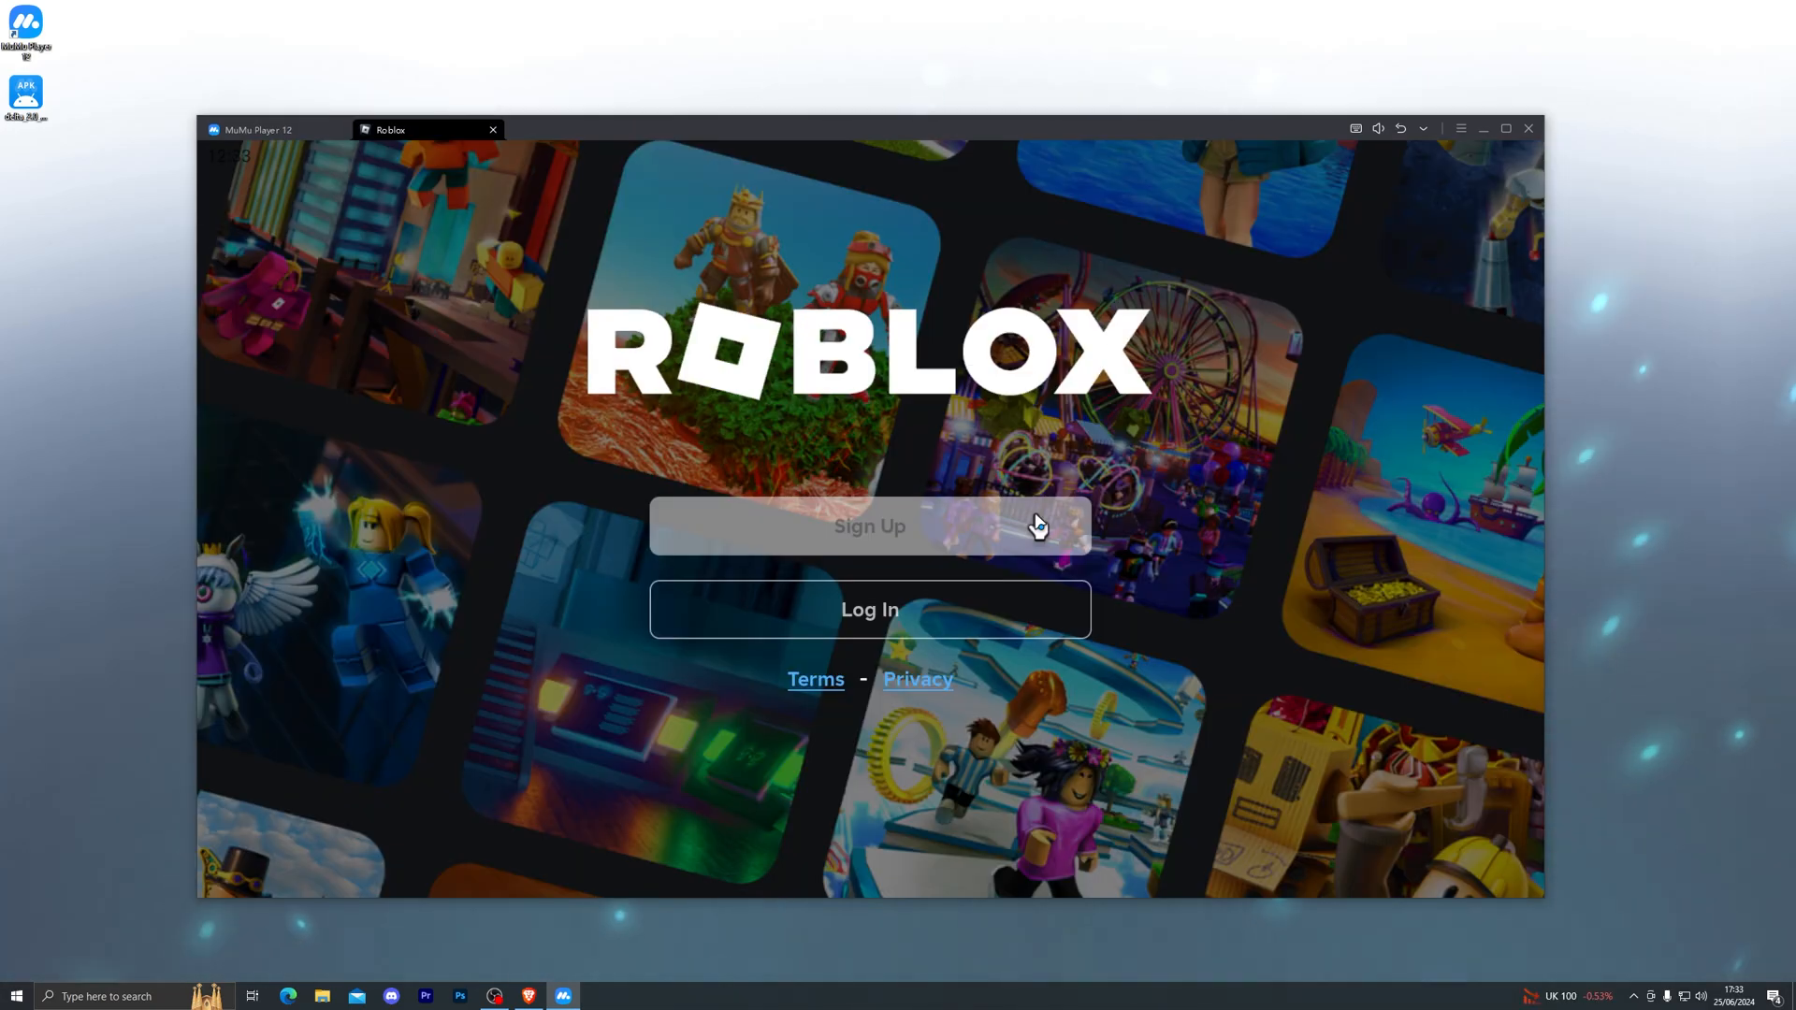
# Bring up Roblox's Log In form and begin entering the account details.
pyautogui.click(868, 608)
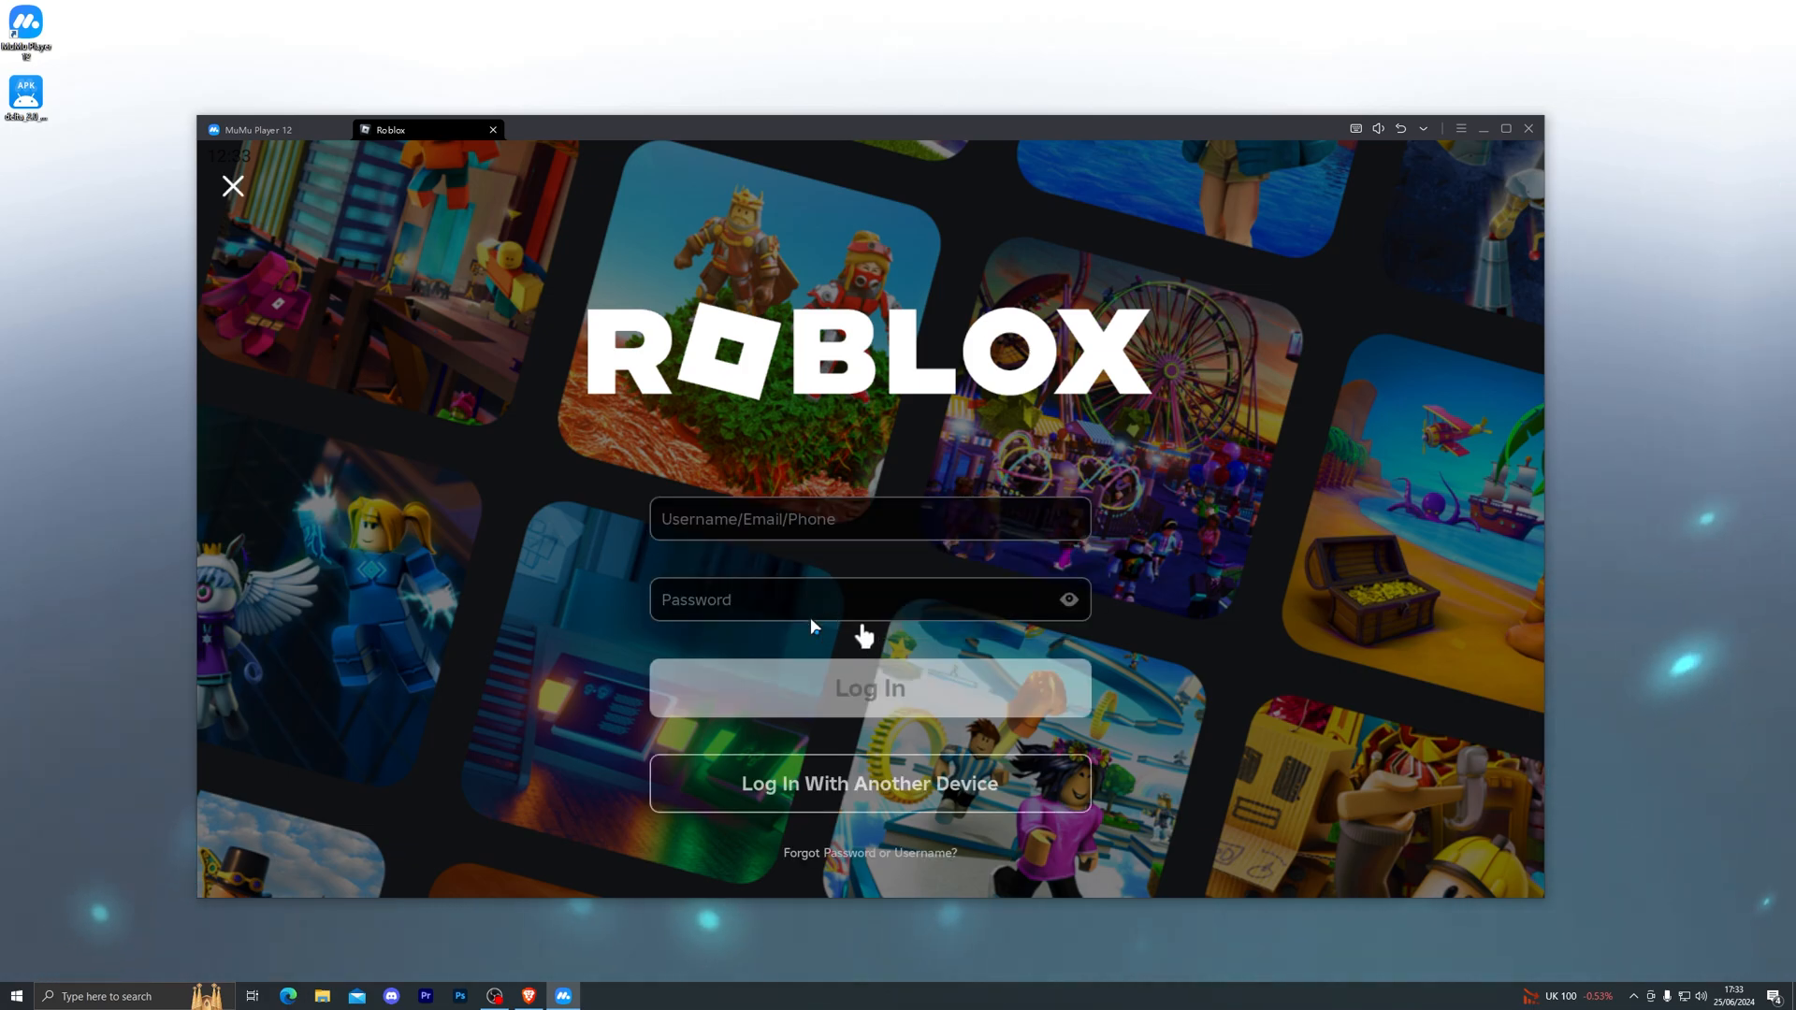
pyautogui.click(868, 518)
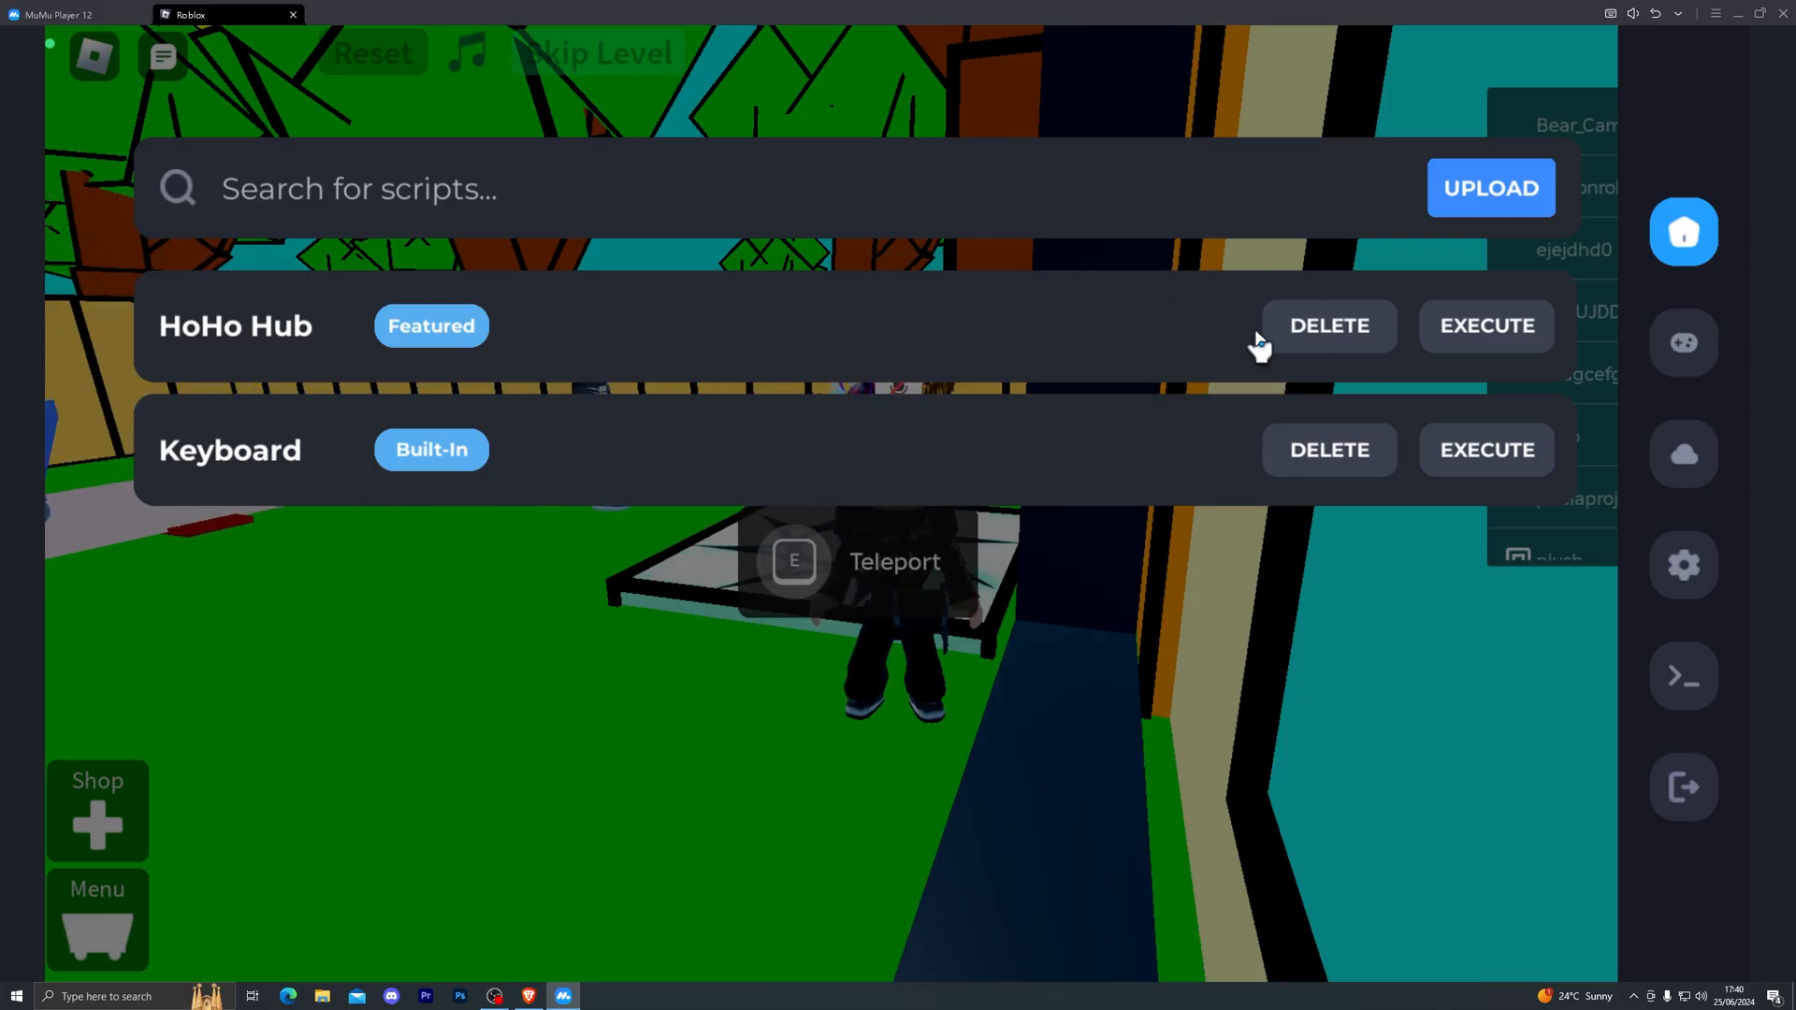
pyautogui.moveTo(1062, 364)
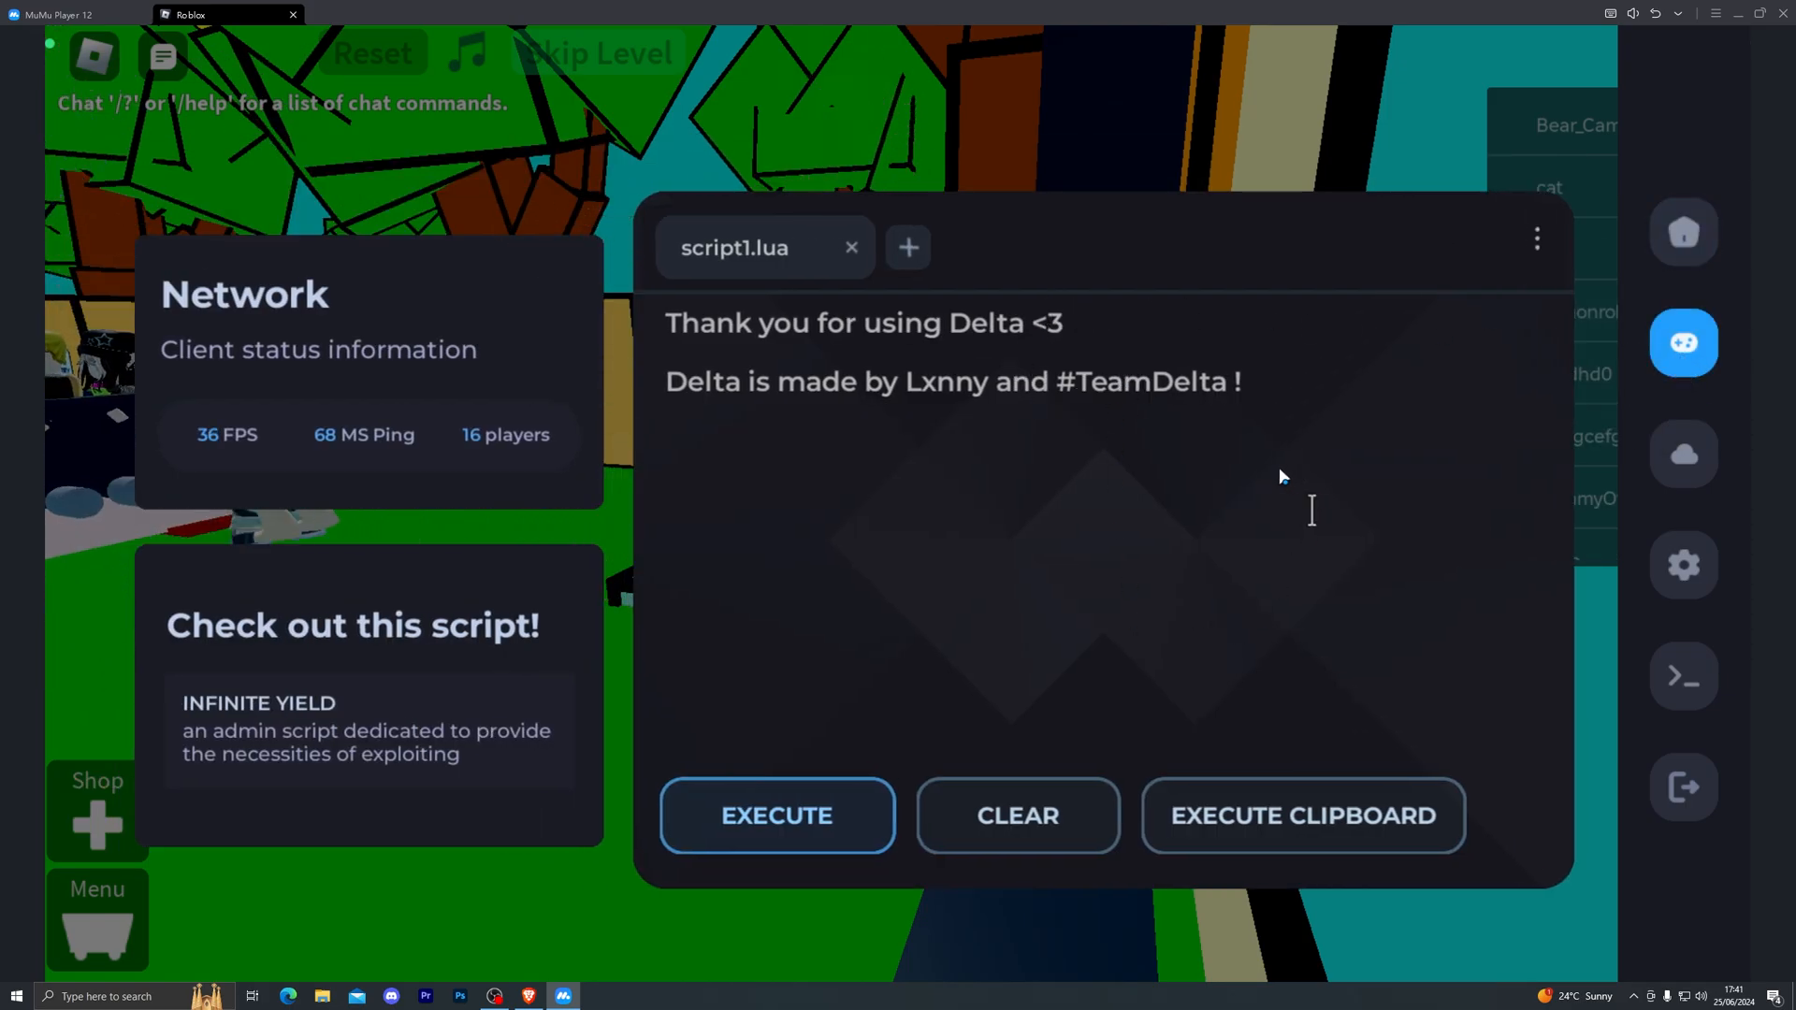
pyautogui.moveTo(1248, 803)
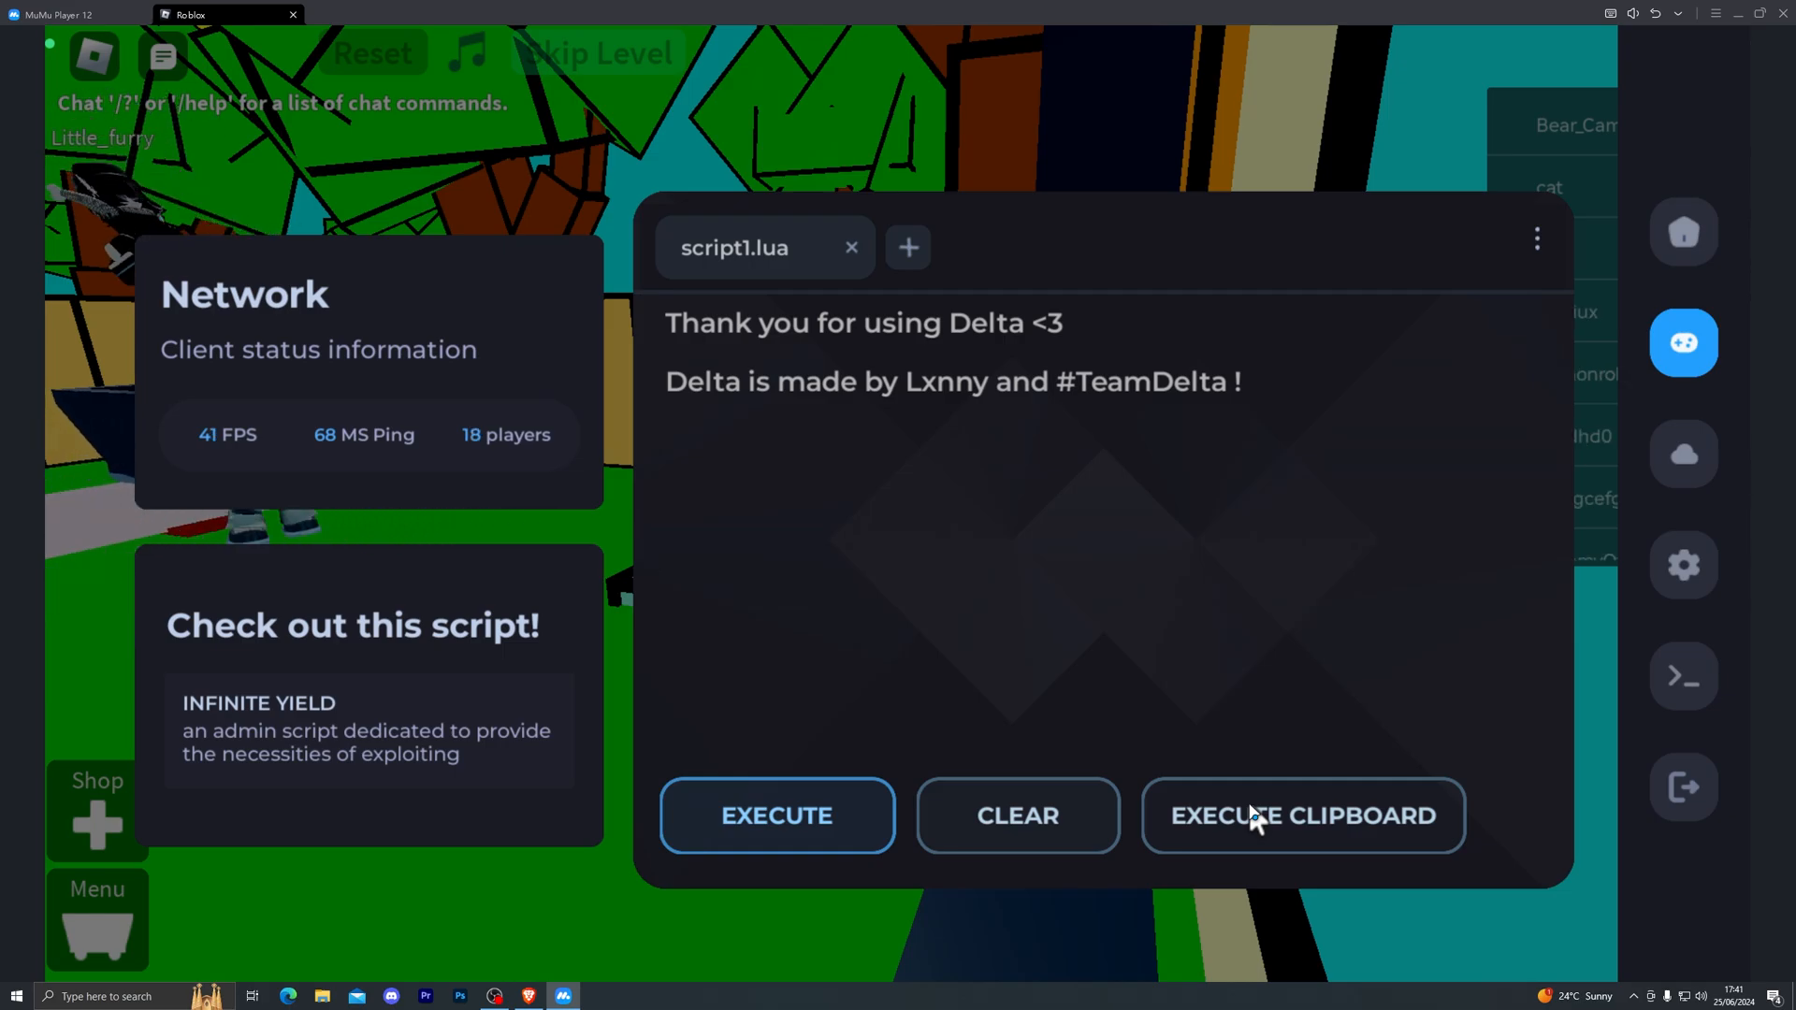
# Run the copied Infinite Yield script with EXECUTE CLIPBOARD so its admin panel loads in-game.
pyautogui.click(1301, 815)
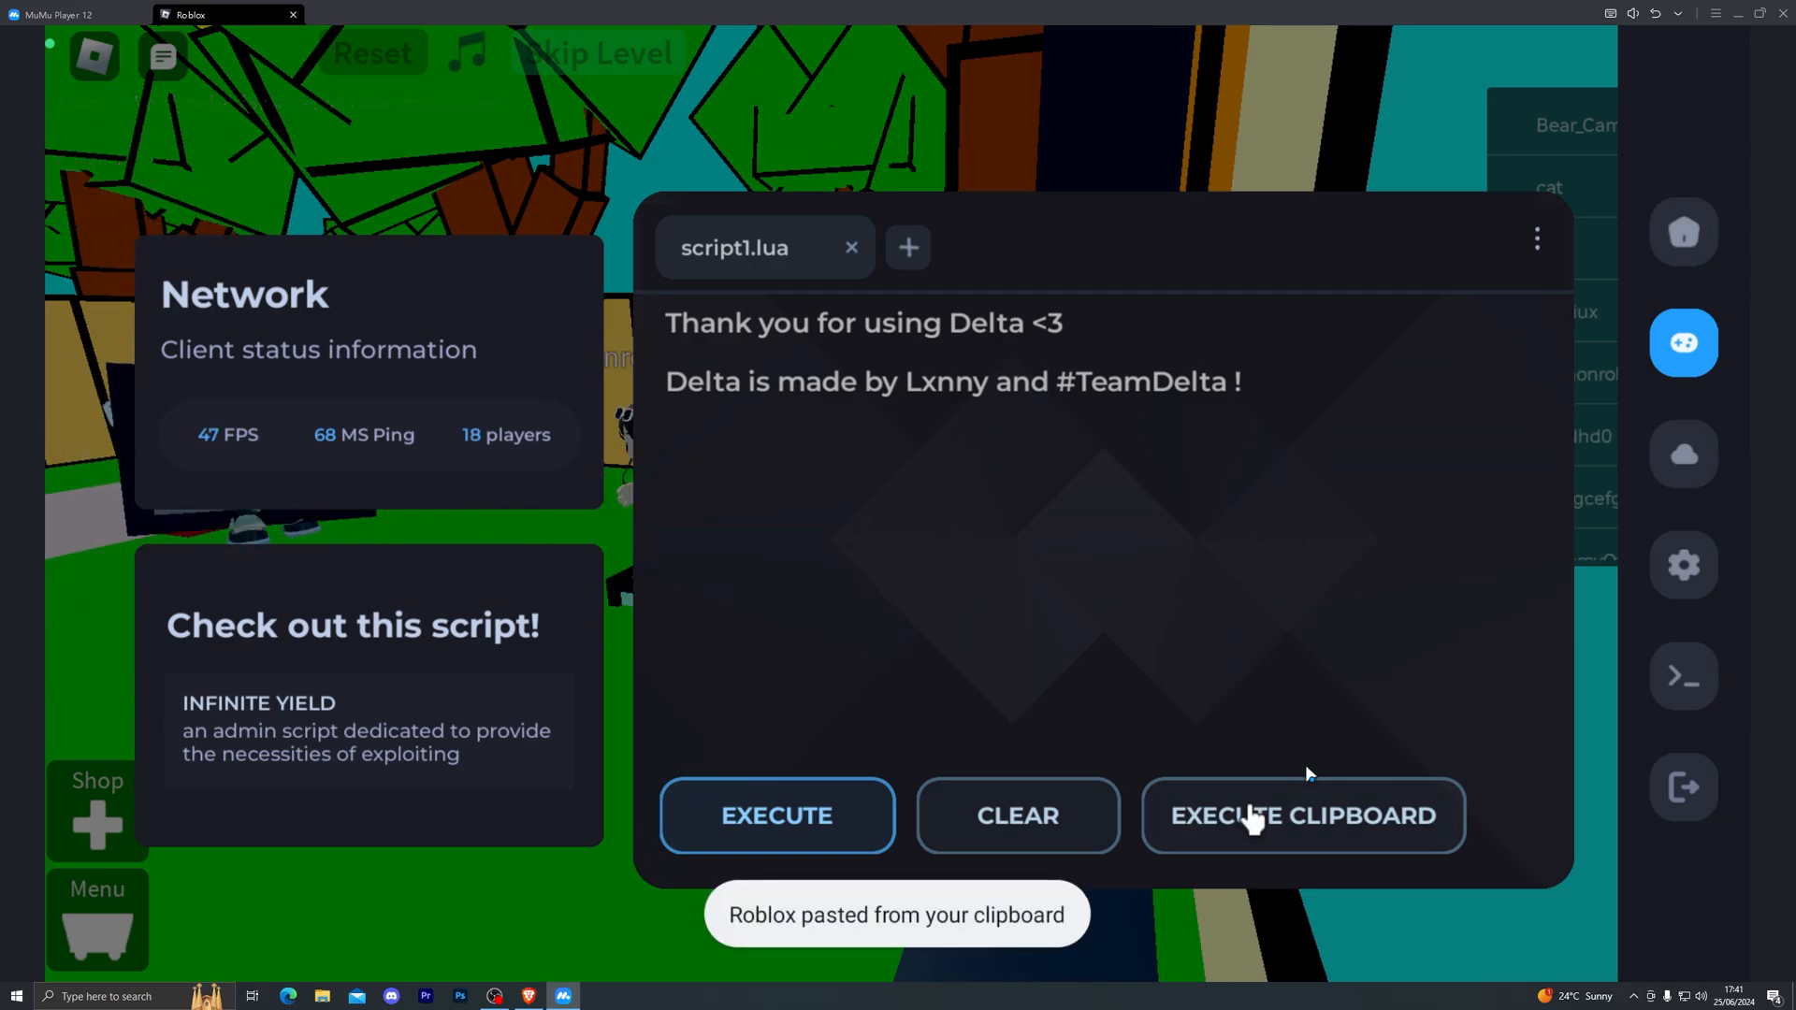
pyautogui.click(1302, 815)
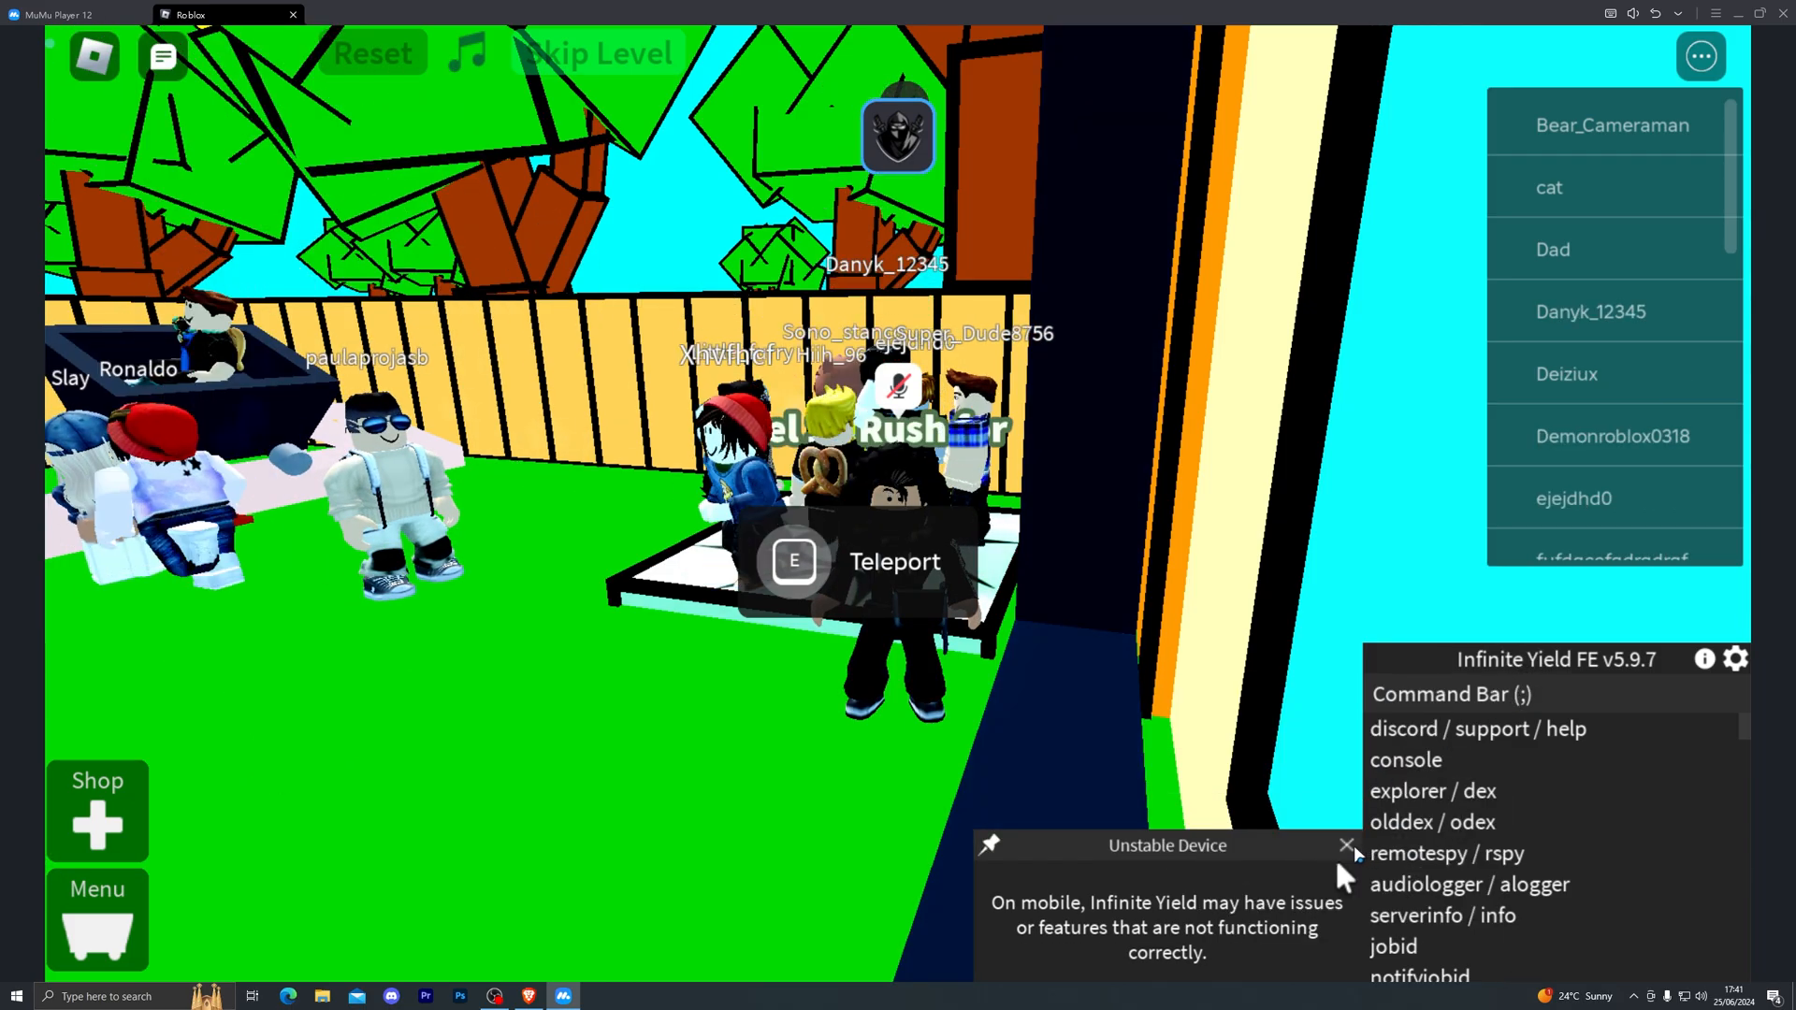
# Enter 'fly' into the Infinite Yield command bar.
pyautogui.write('fly')
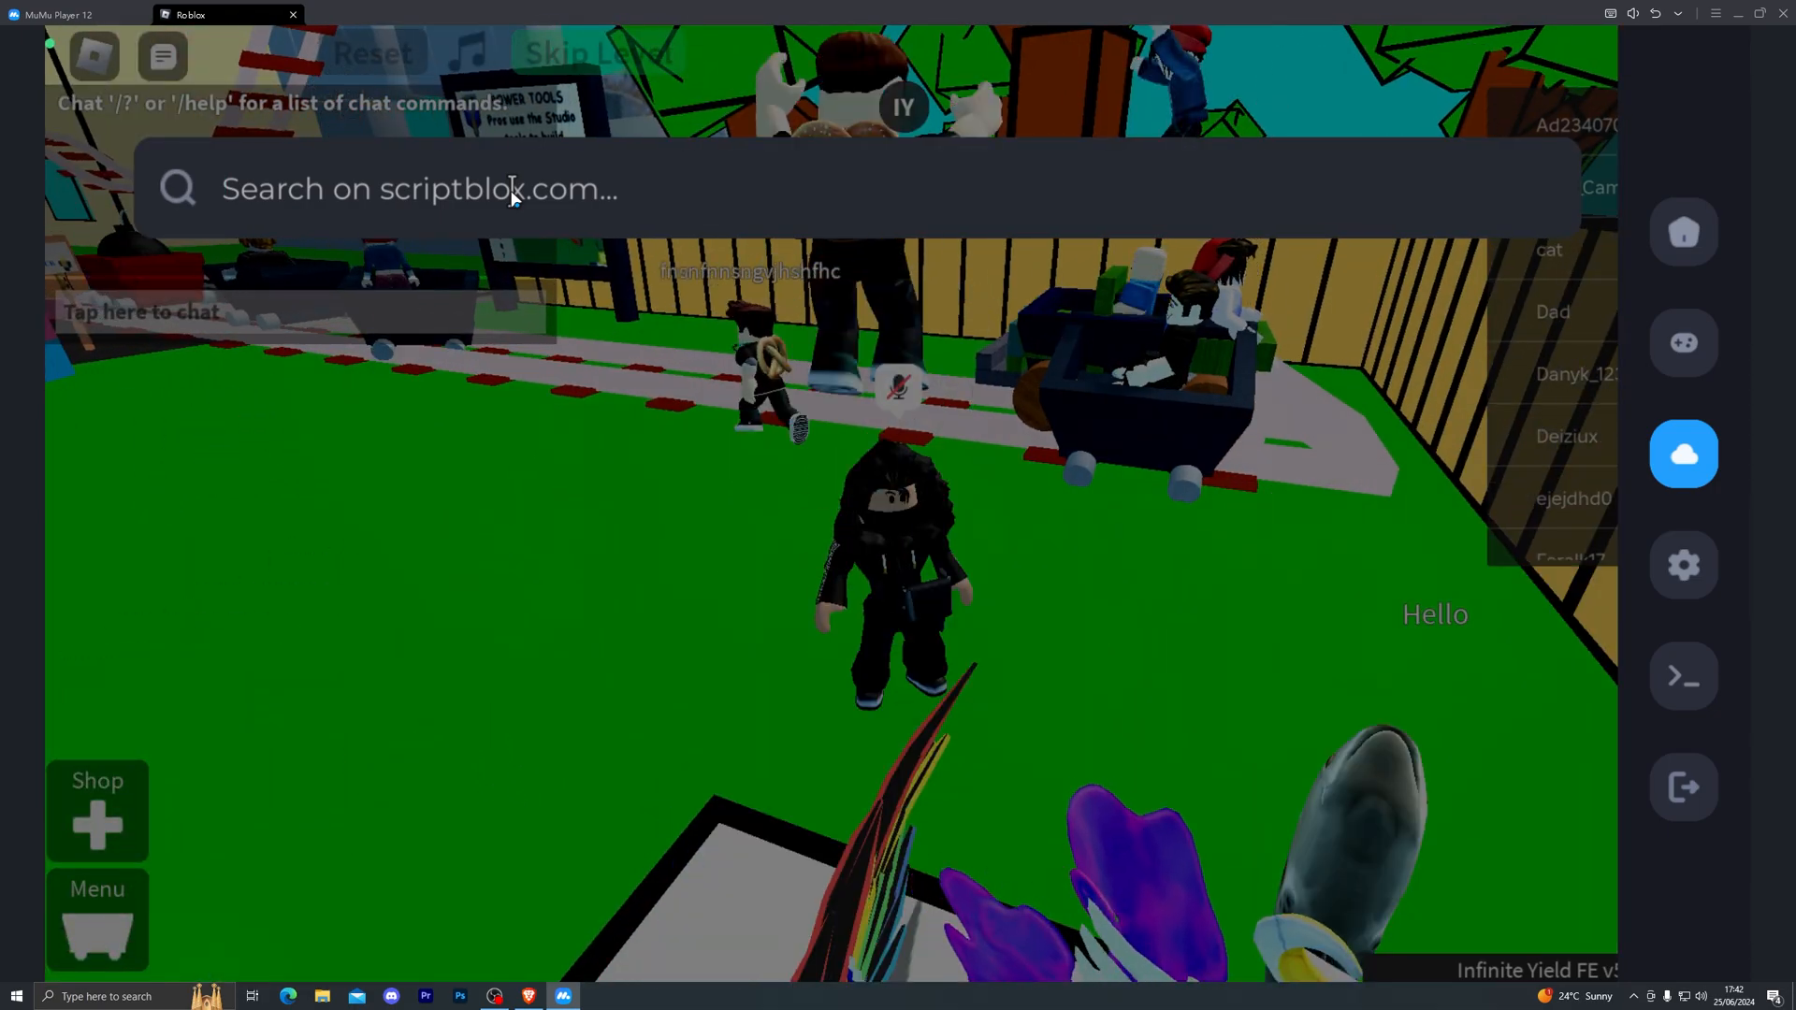
# Search ScriptBlox for 'create' cart ride scripts, then bring up the executor settings.
pyautogui.write('create a cart ride')
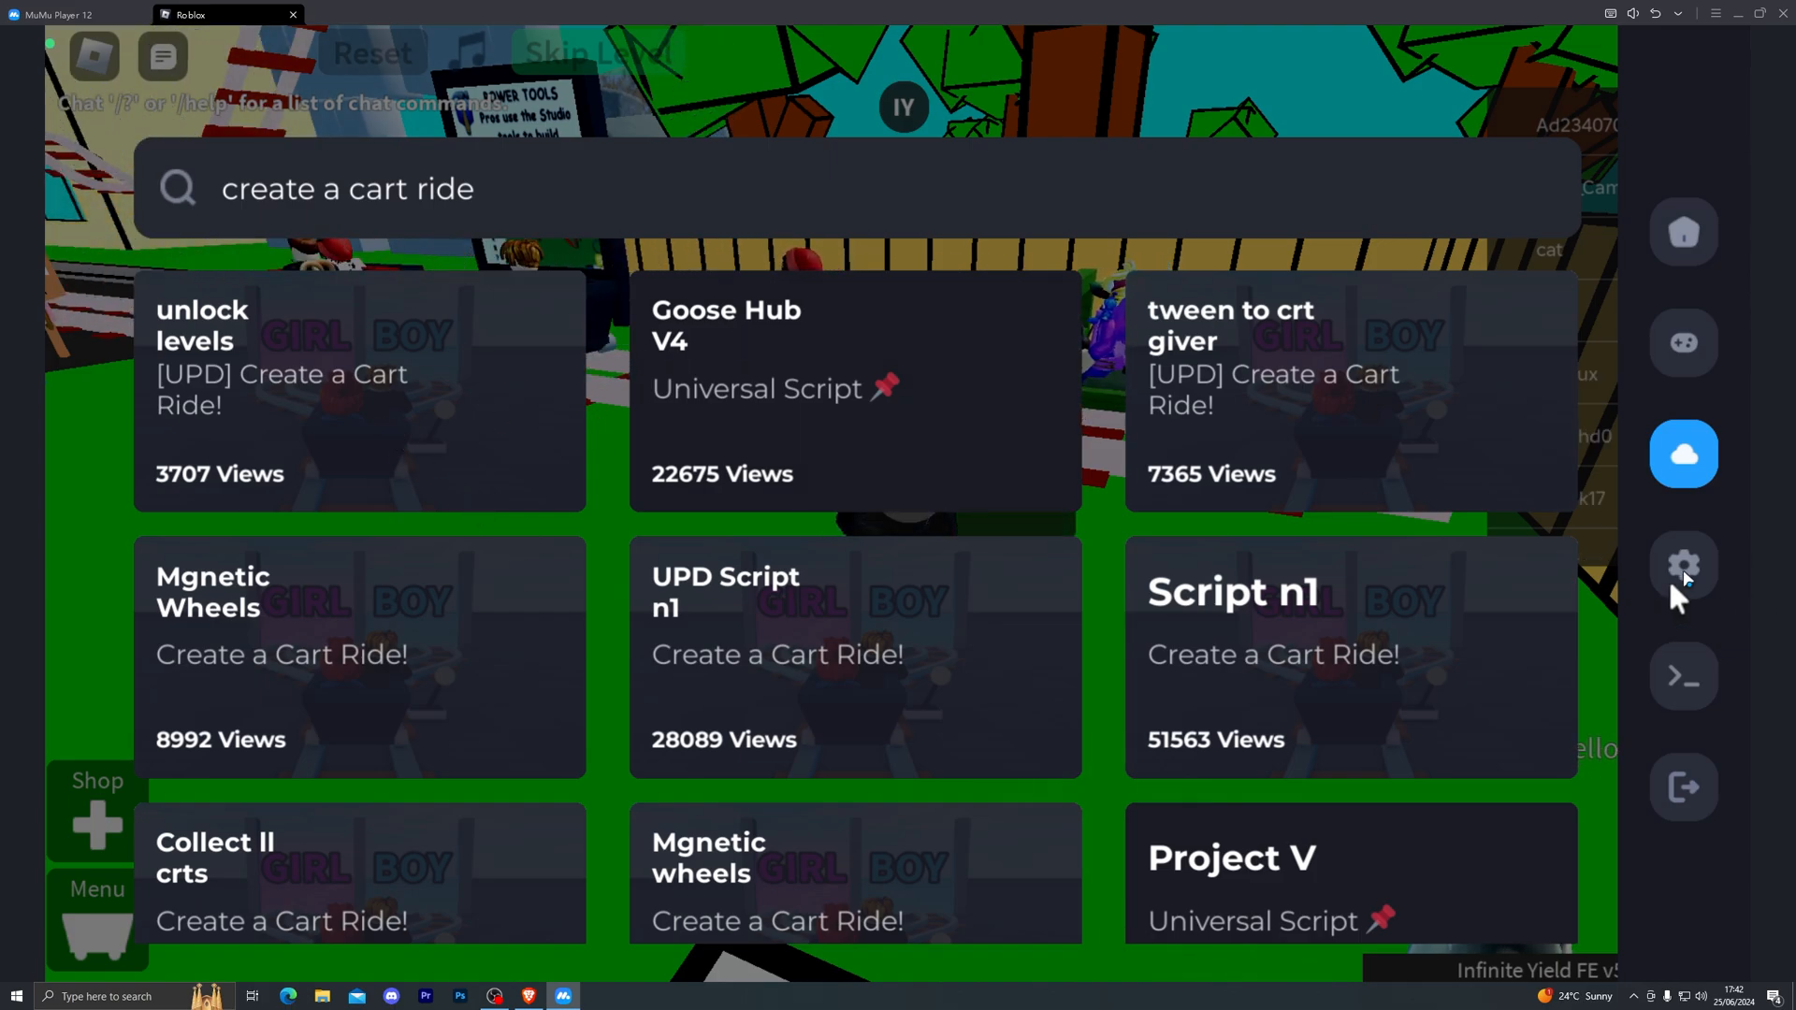
pyautogui.click(1682, 563)
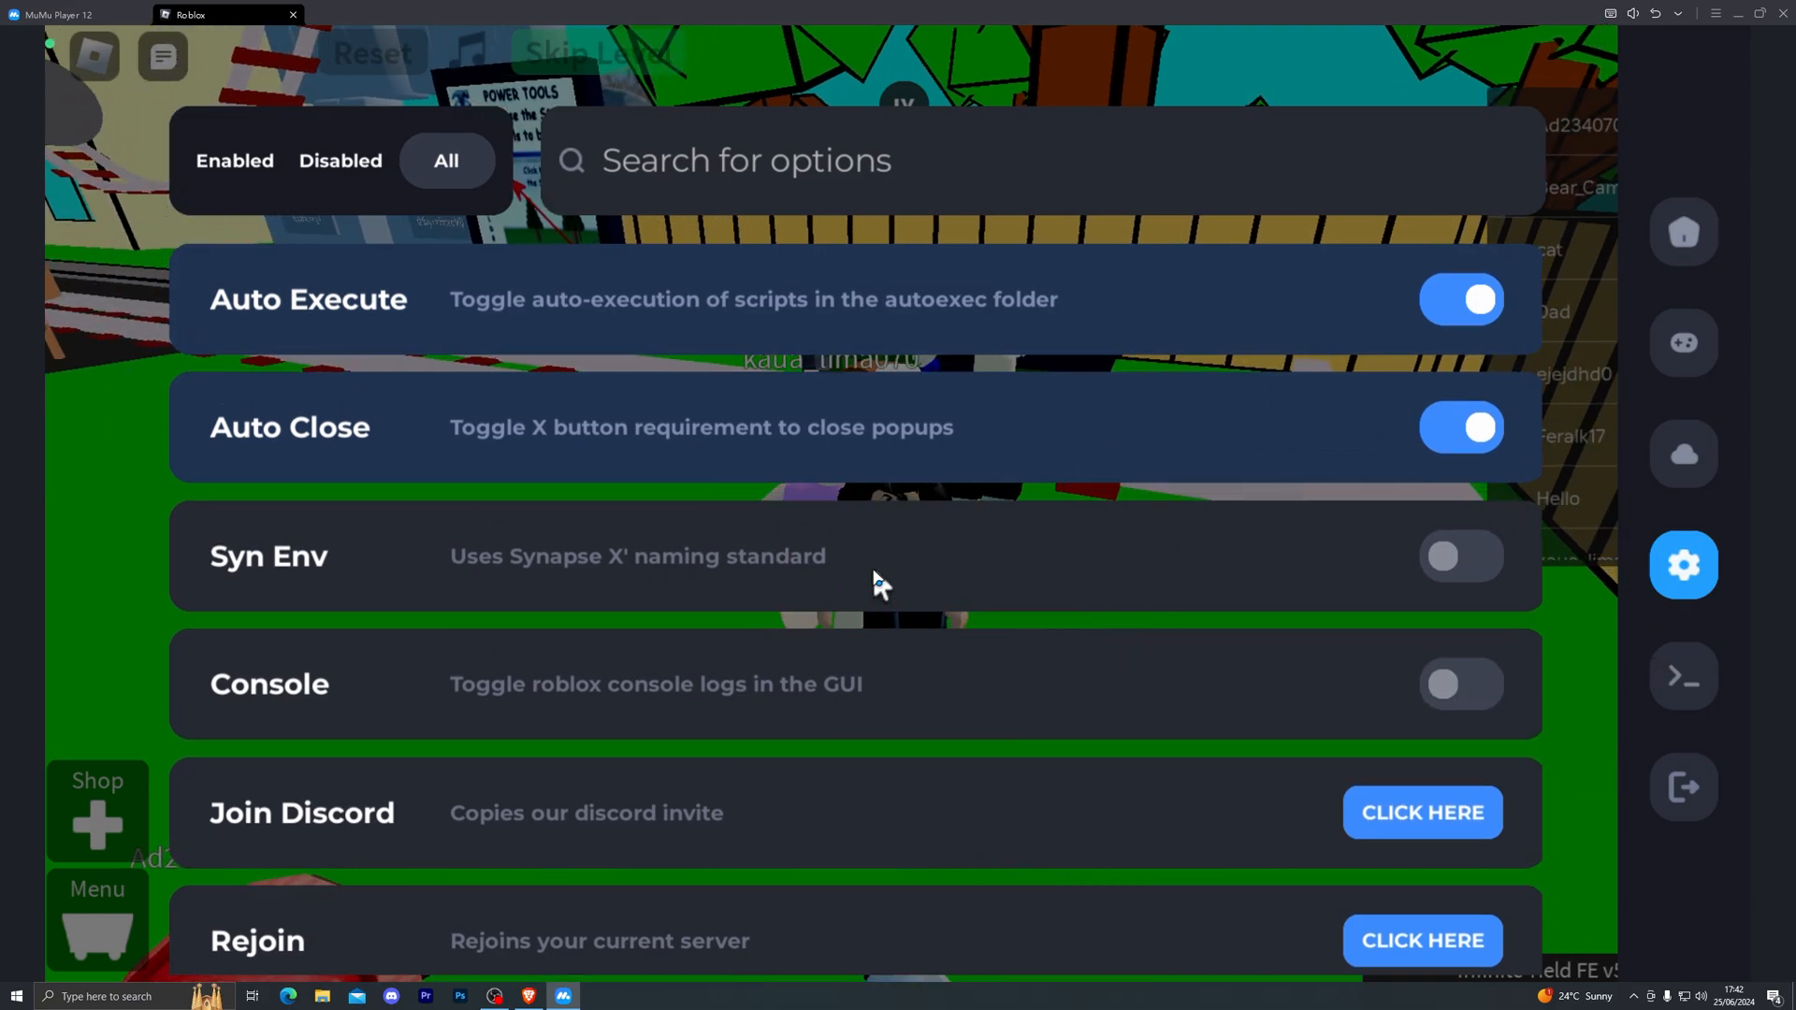
# Scroll the settings and FPS Cap options, view the consoles, and hide Delta to return to the game.
pyautogui.scroll(-3)
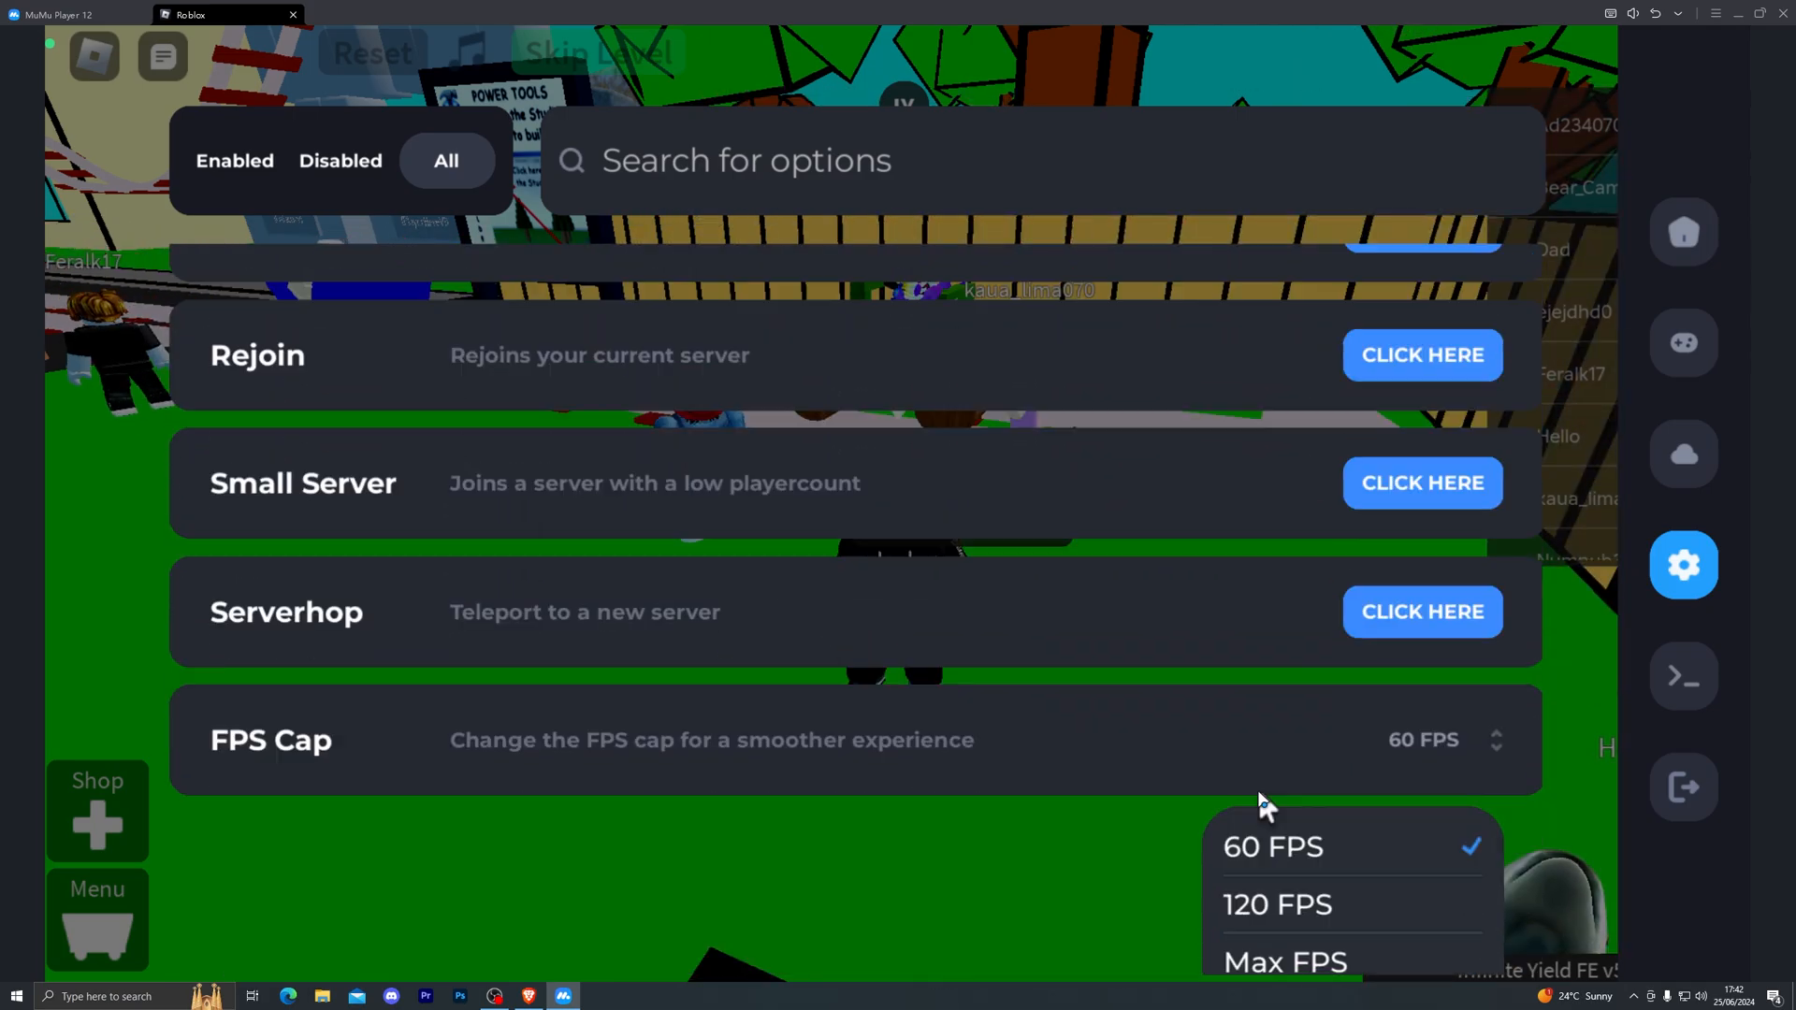
pyautogui.click(1283, 962)
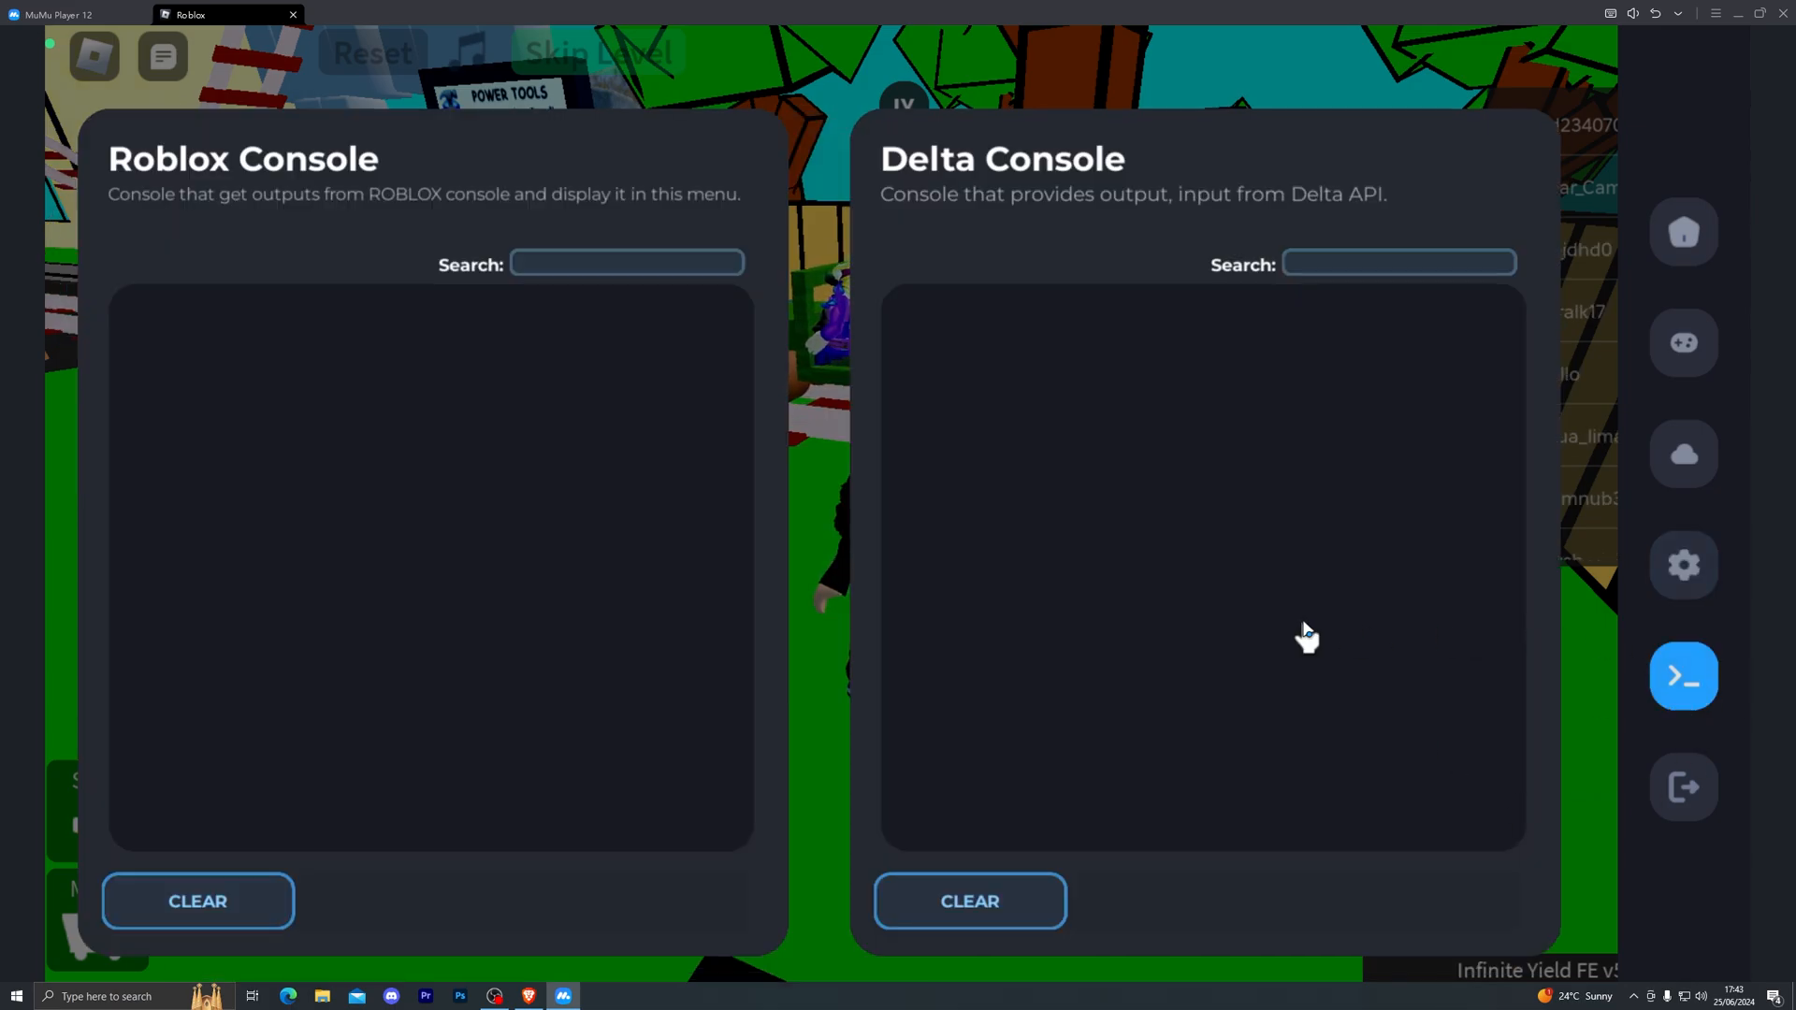
pyautogui.click(1682, 675)
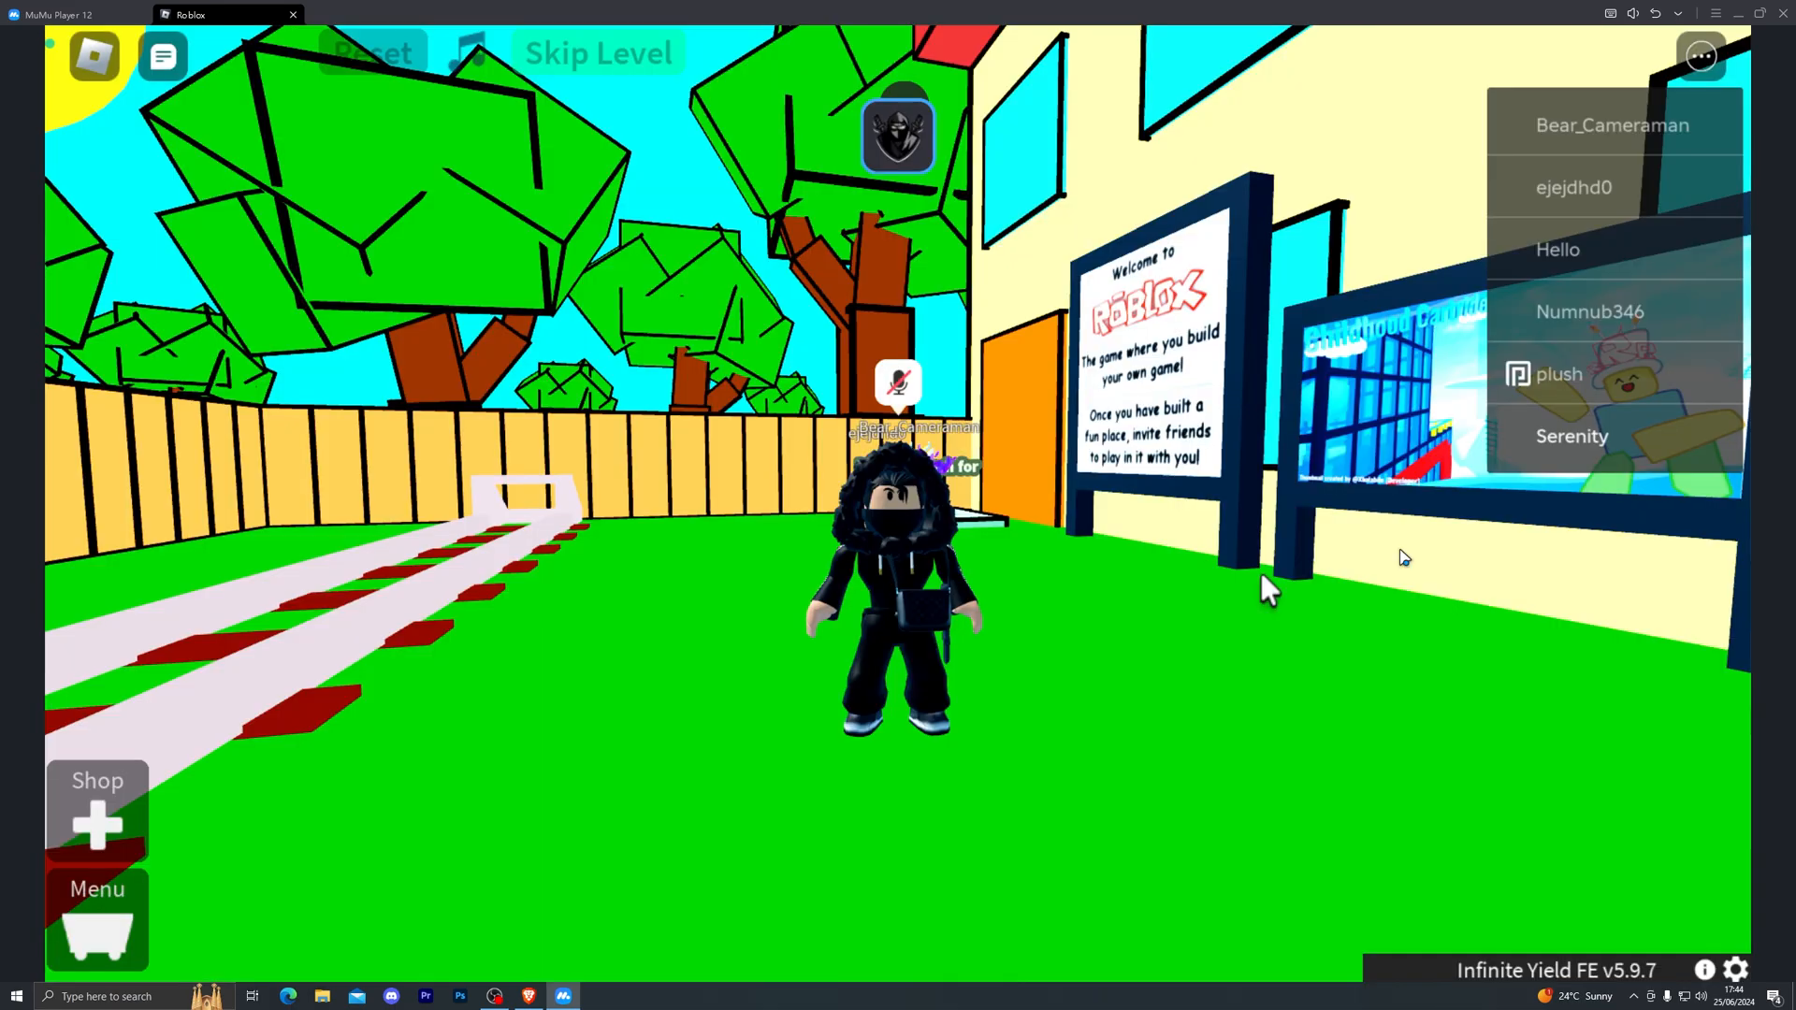